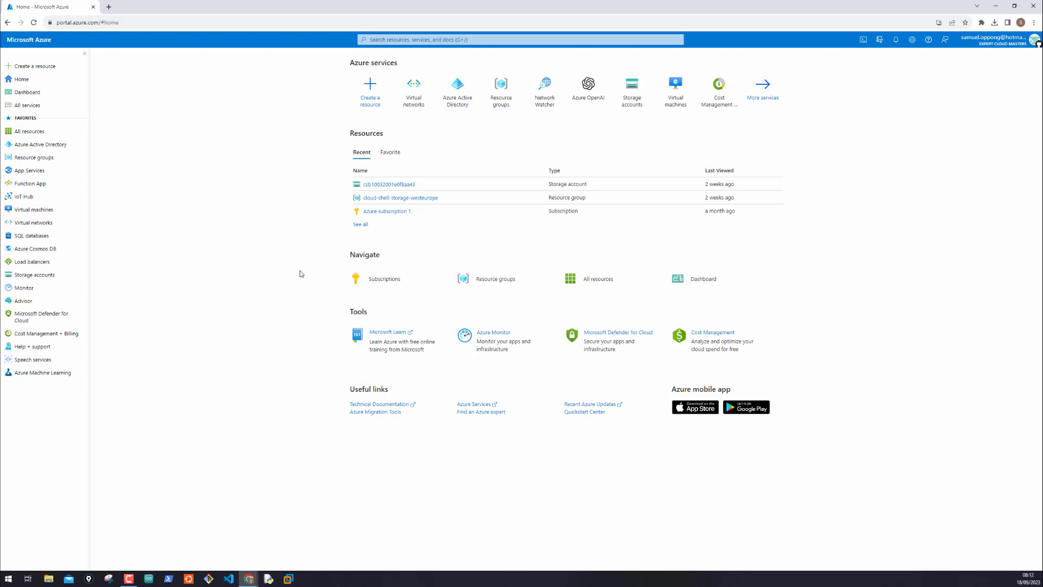
pyautogui.moveTo(305, 281)
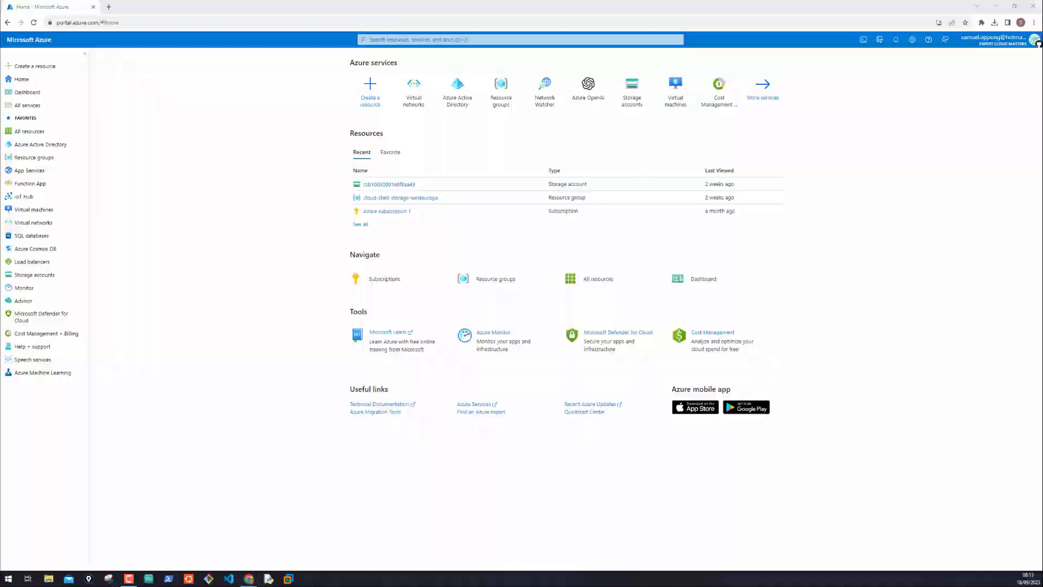
pyautogui.moveTo(200, 244)
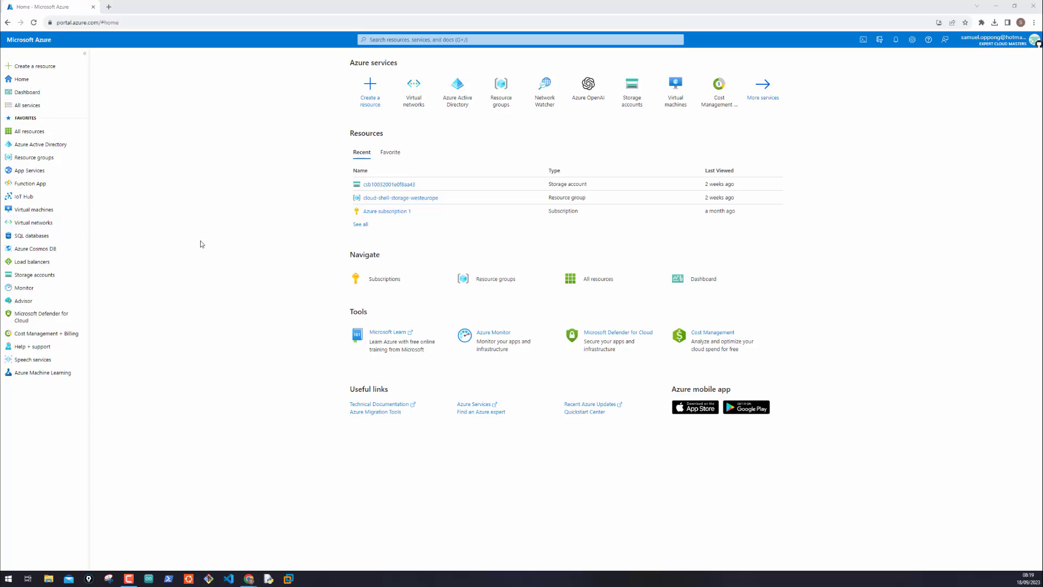
# - Open the empty Virtual networks list and start creating a new virtual network
pyautogui.click(413, 90)
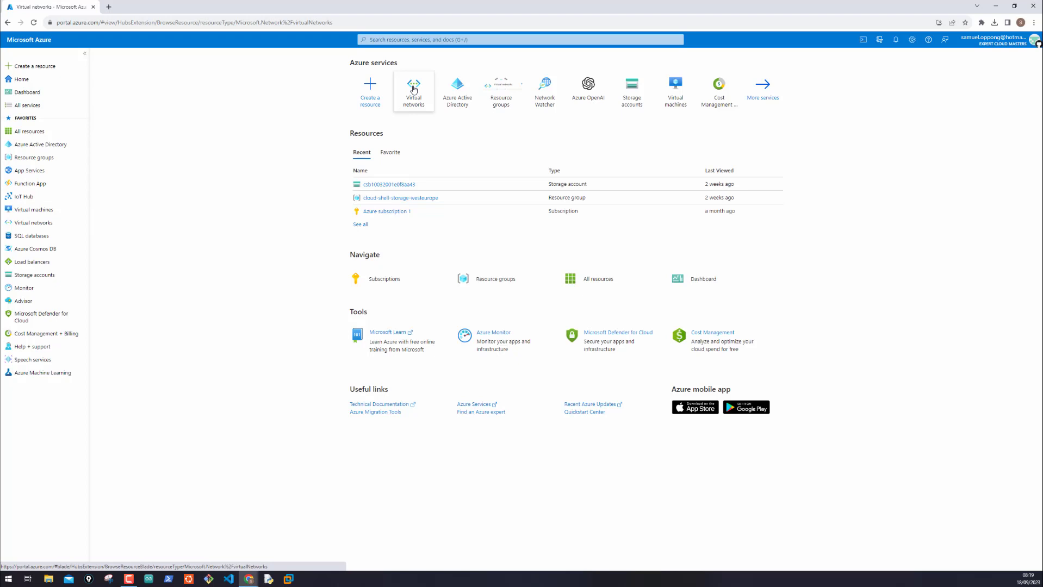
pyautogui.click(414, 90)
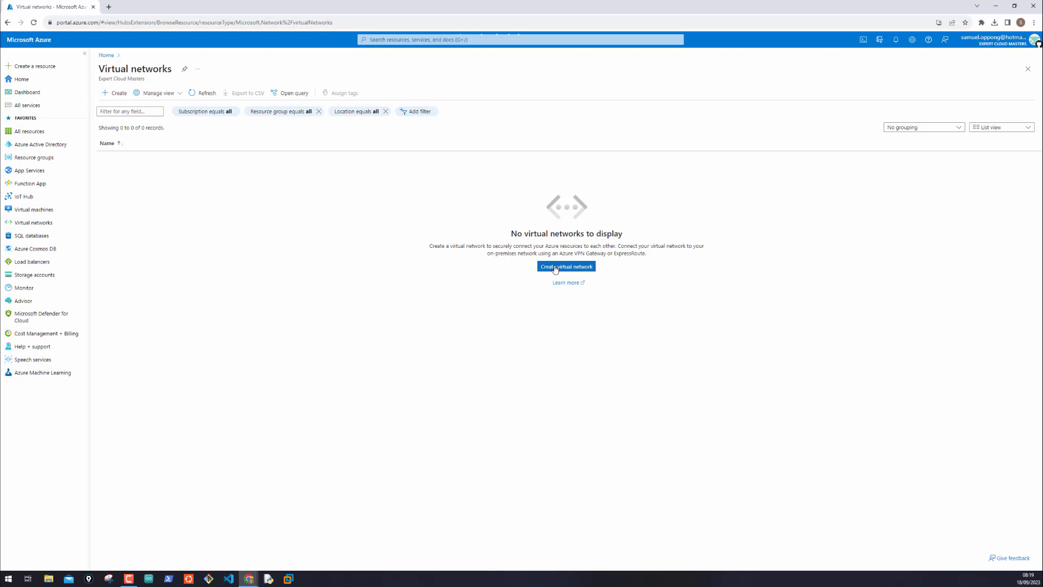
pyautogui.click(565, 266)
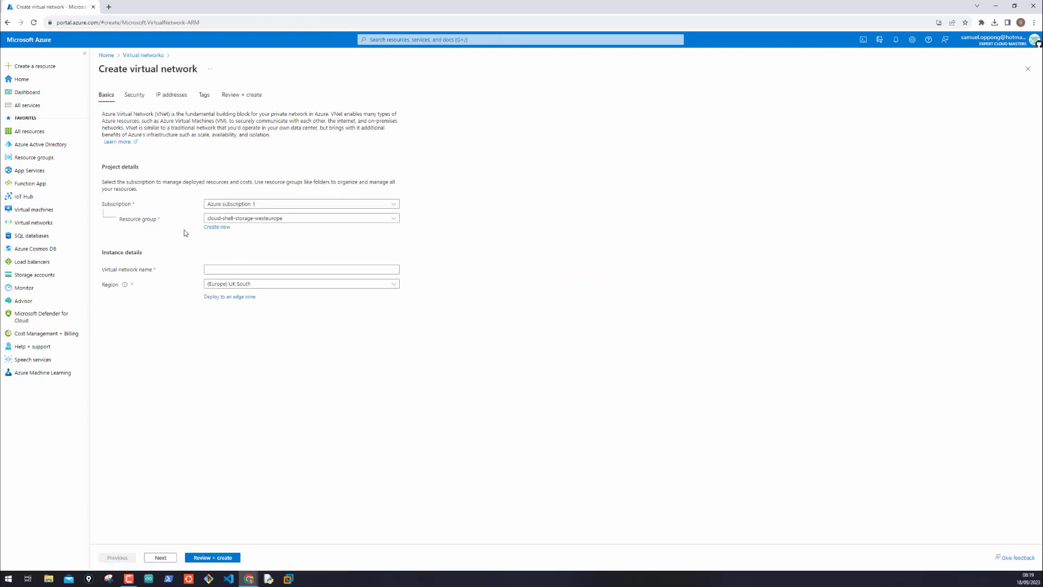
# - Create the new resource group expert-cloud-architects-rg for the virtual network
pyautogui.click(300, 218)
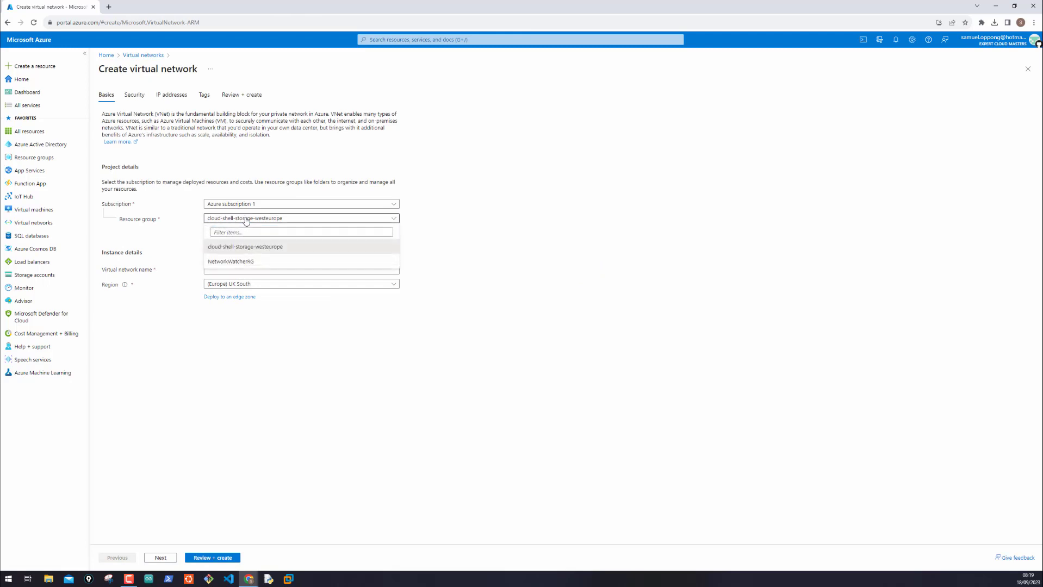
pyautogui.moveTo(438, 235)
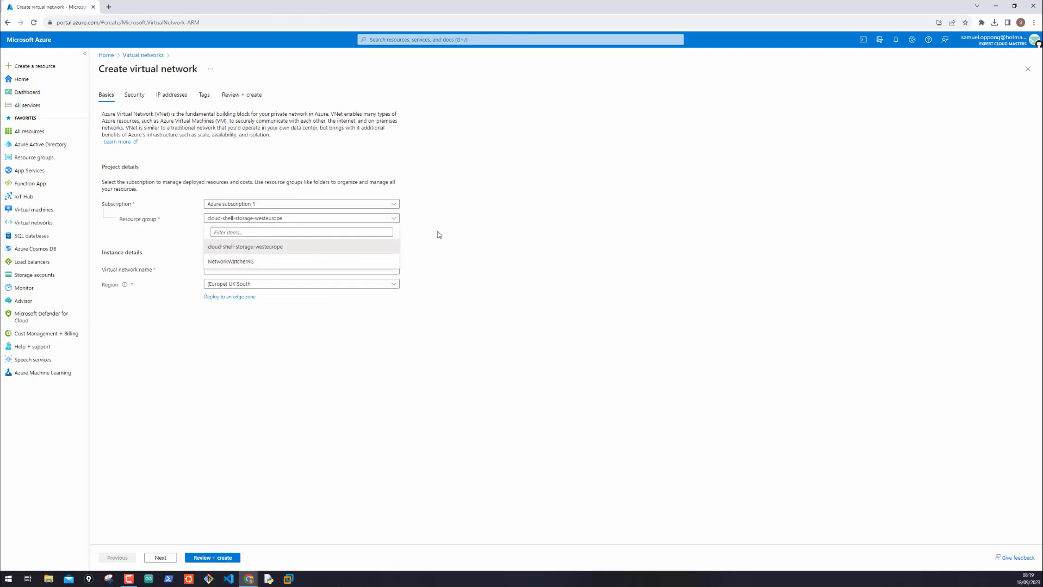
pyautogui.click(245, 247)
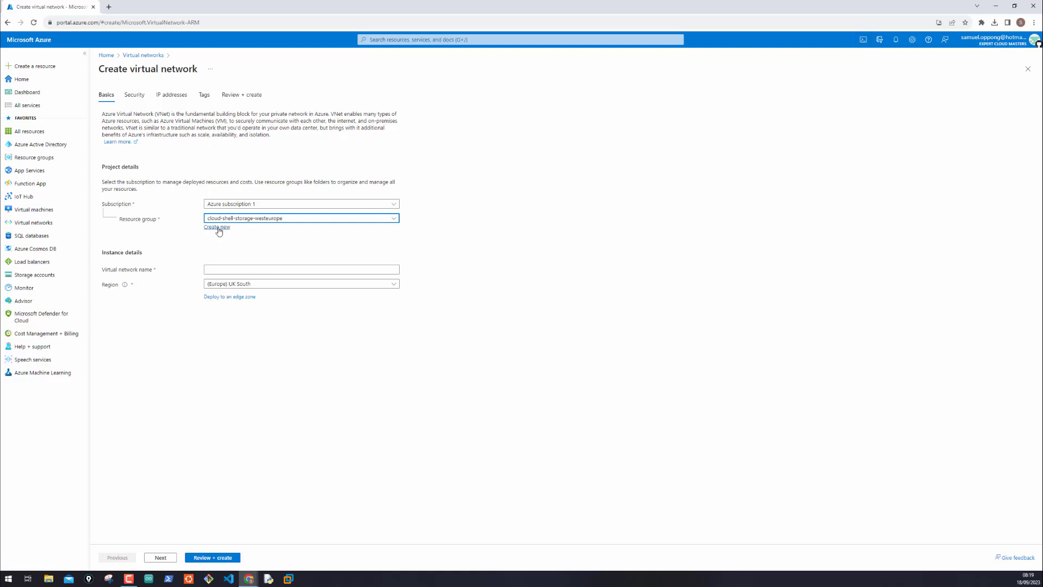
pyautogui.click(217, 227)
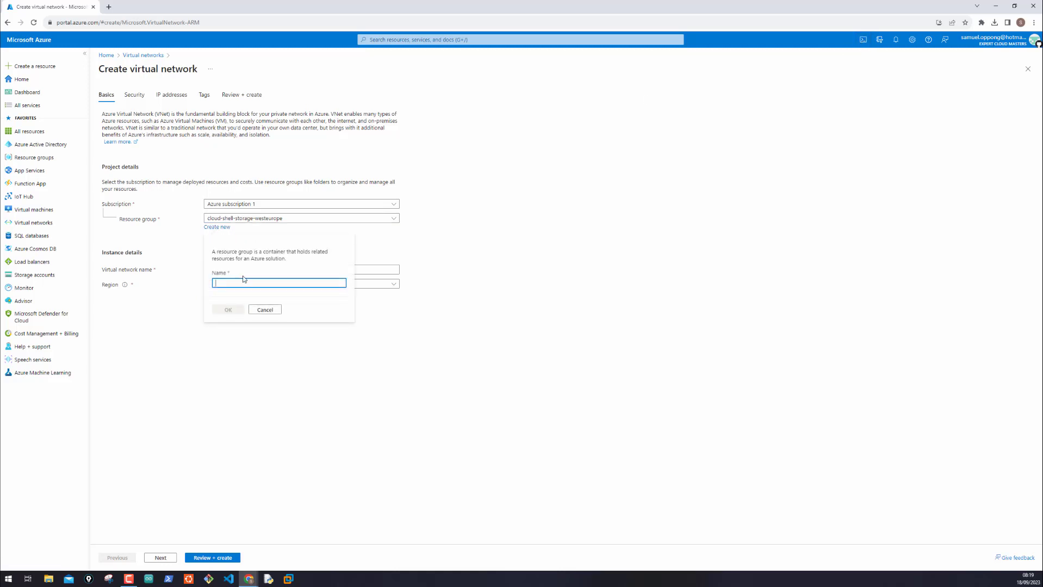
pyautogui.write('expert-cloud-architects-')
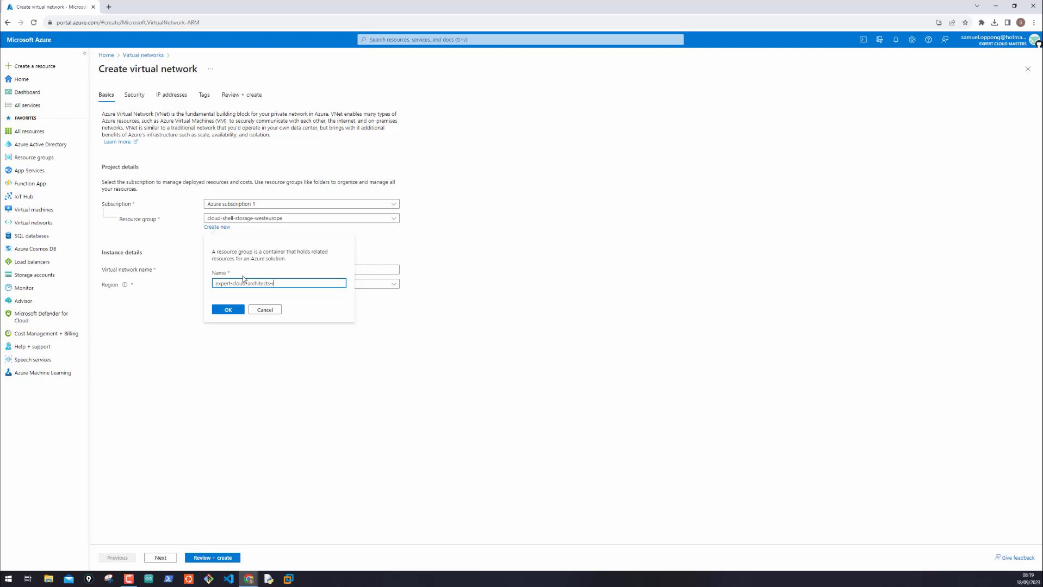
pyautogui.write('rg')
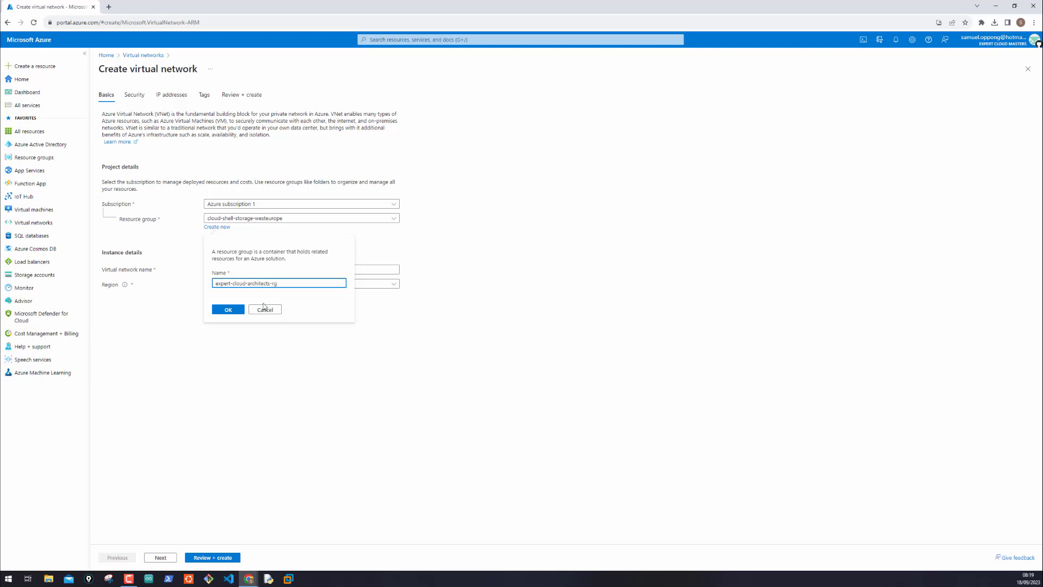
pyautogui.moveTo(271, 248)
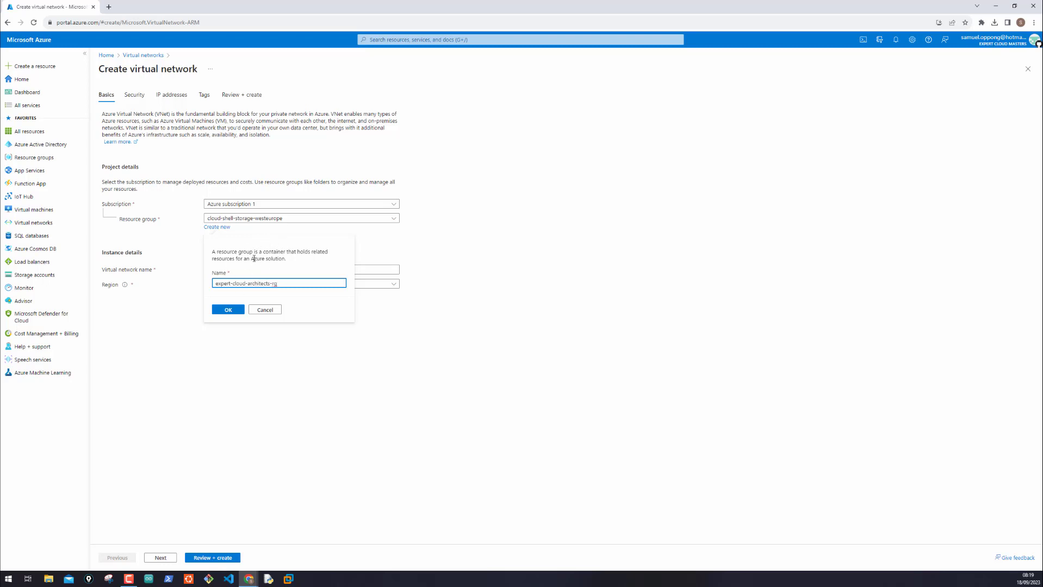
pyautogui.moveTo(833, 102)
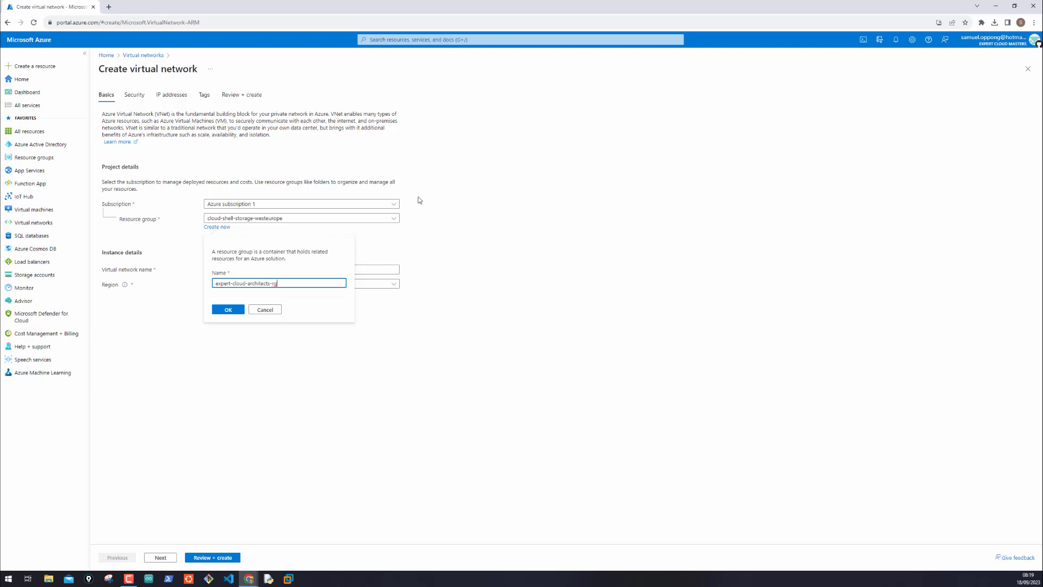
pyautogui.moveTo(257, 212)
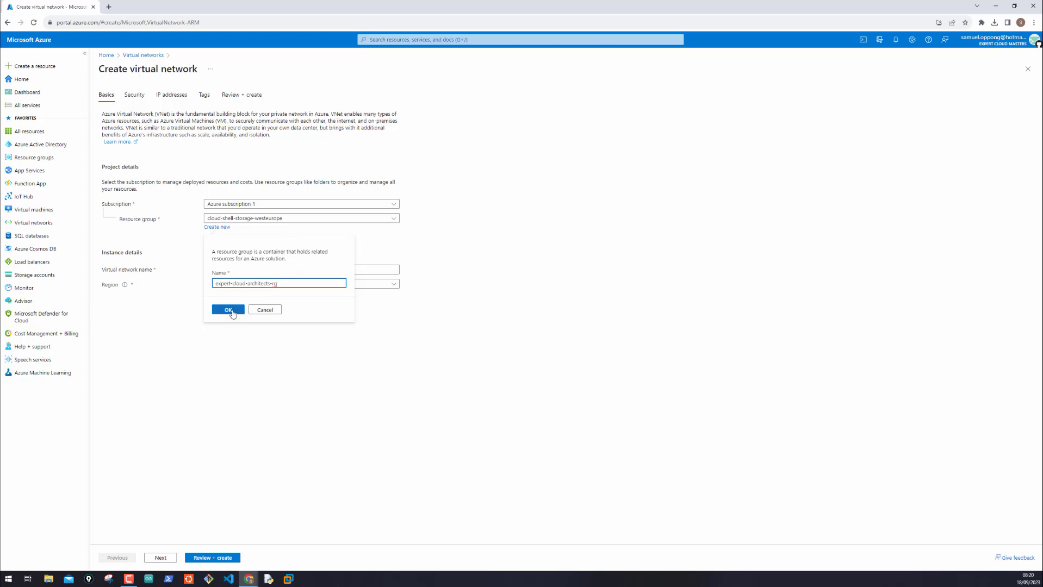
pyautogui.click(227, 310)
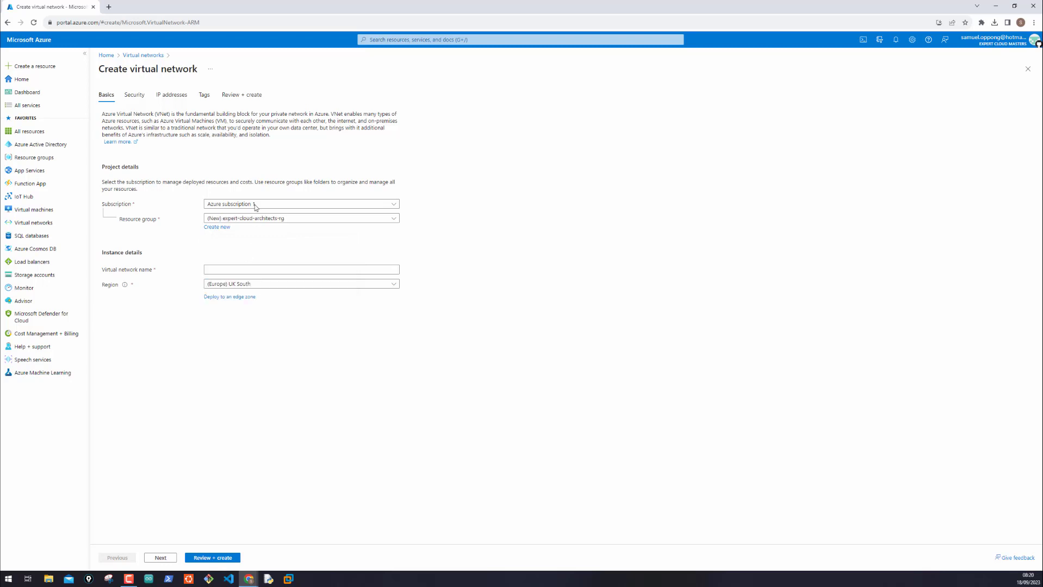
# - Name the network first-virtual-network and keep (Europe) UK South as the region
pyautogui.click(301, 203)
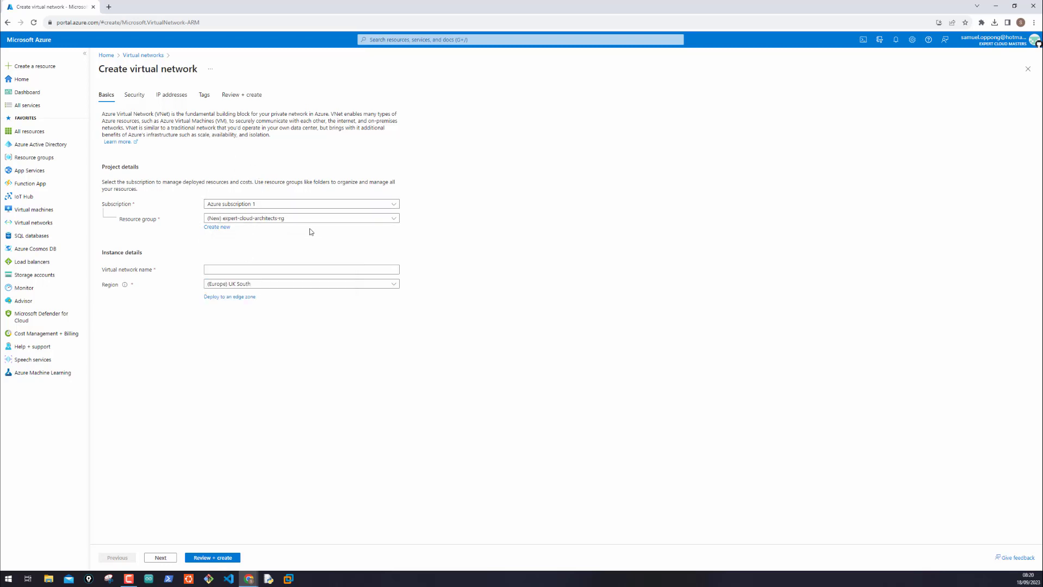
pyautogui.click(301, 269)
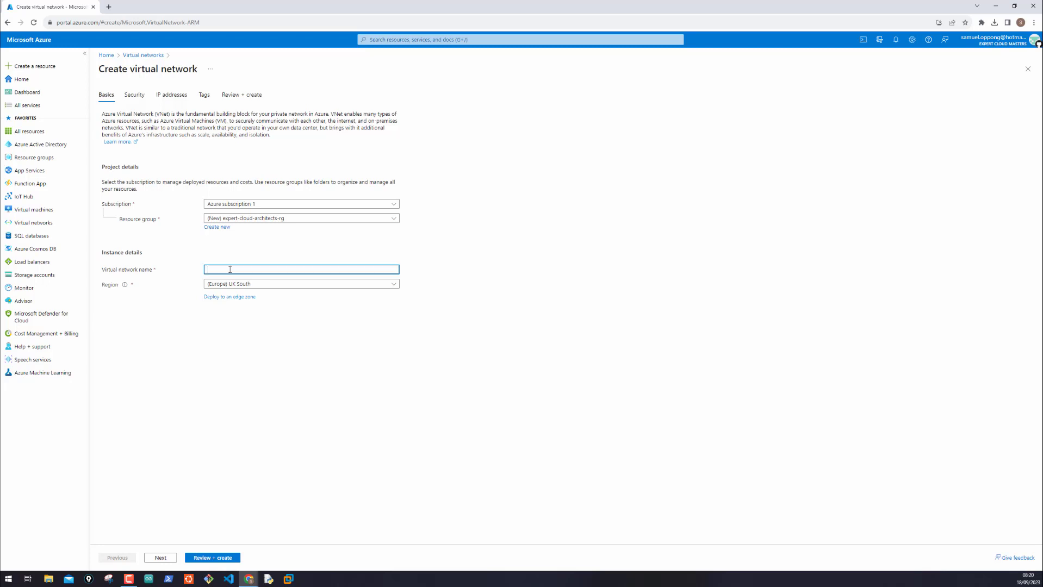
pyautogui.write('first')
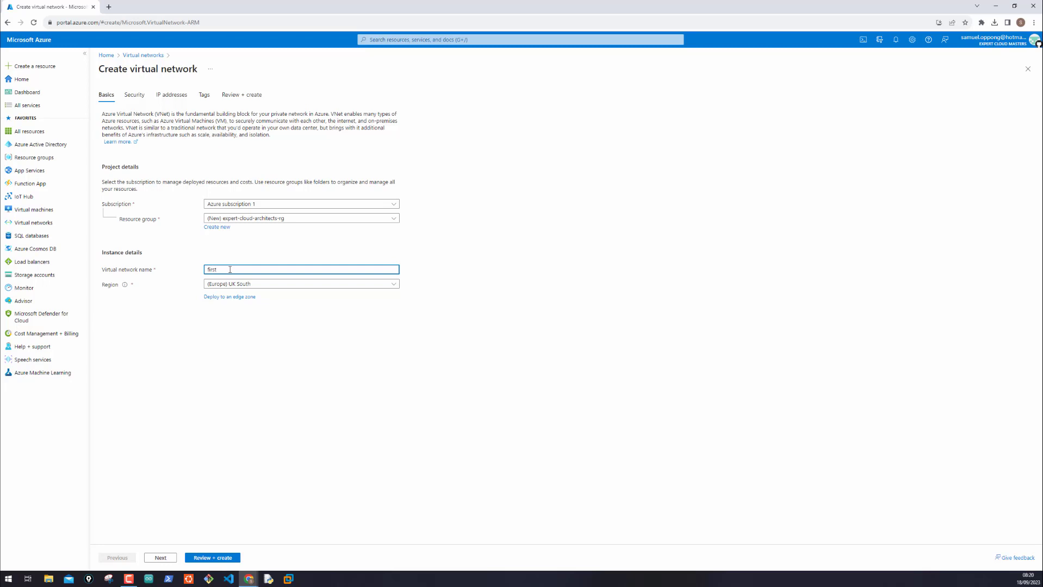
pyautogui.write('-virtual')
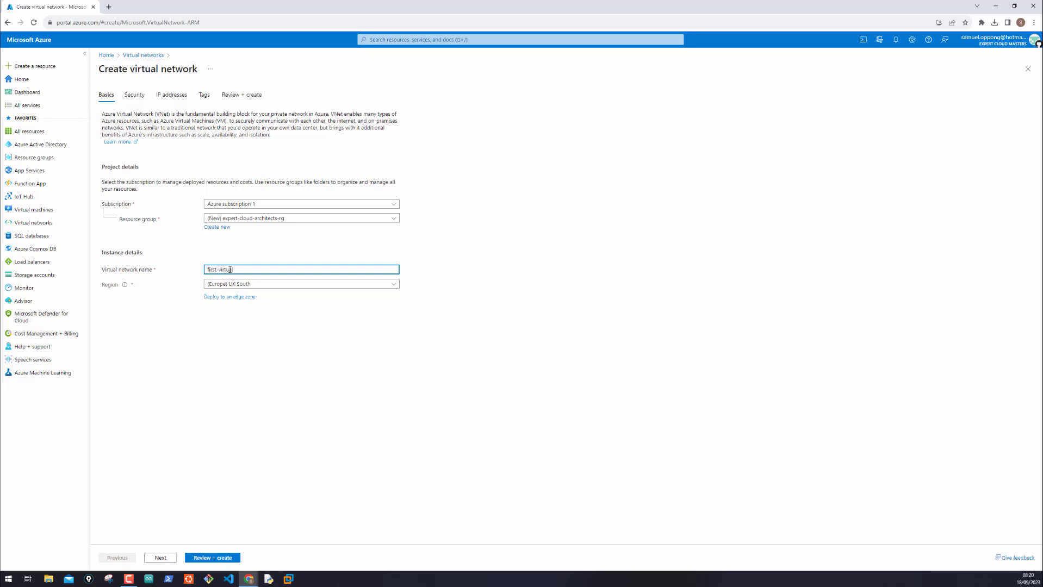
pyautogui.write('-network')
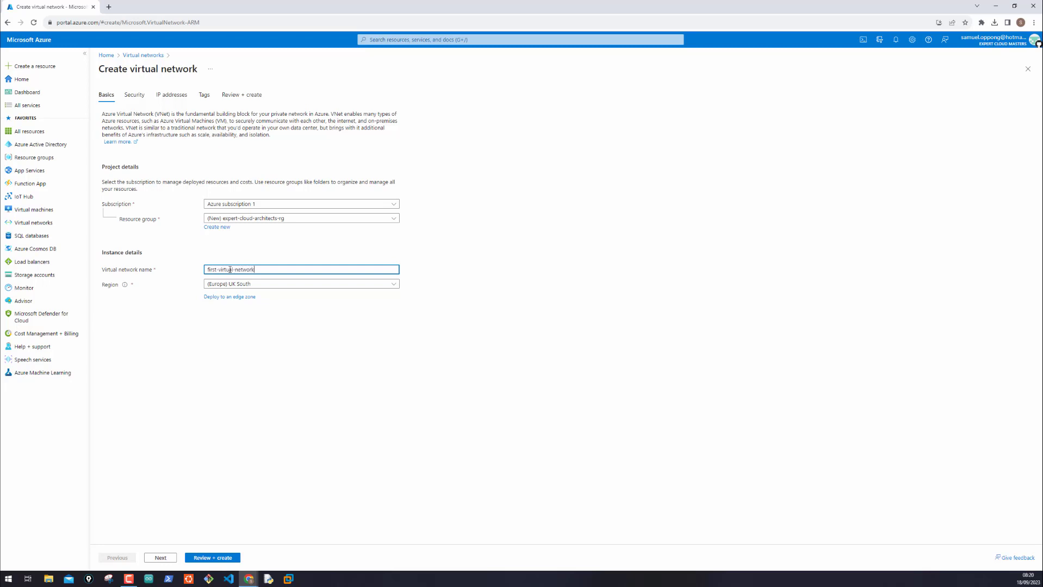
pyautogui.write('-uks')
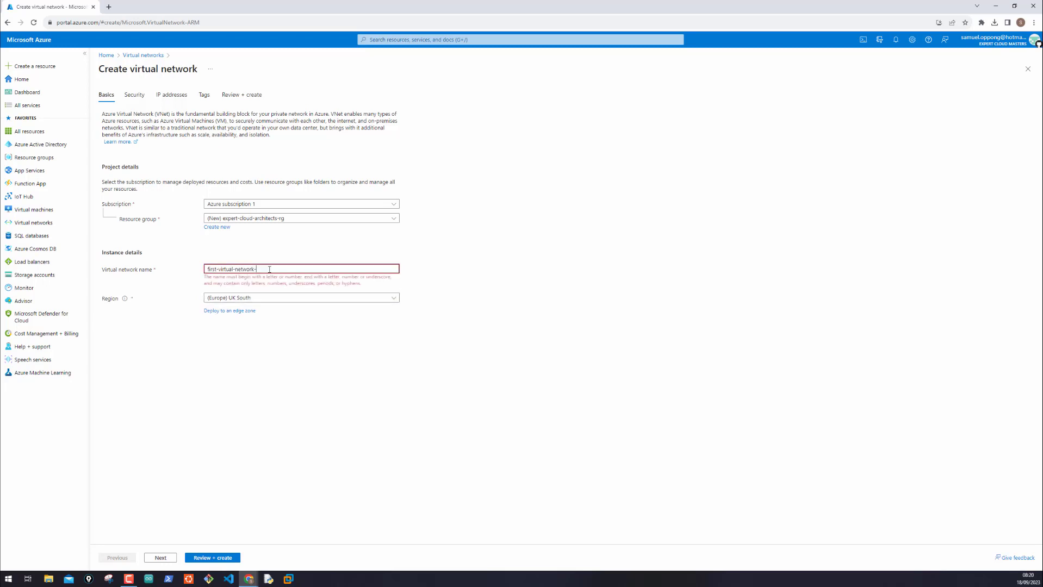
pyautogui.press('Backspace')
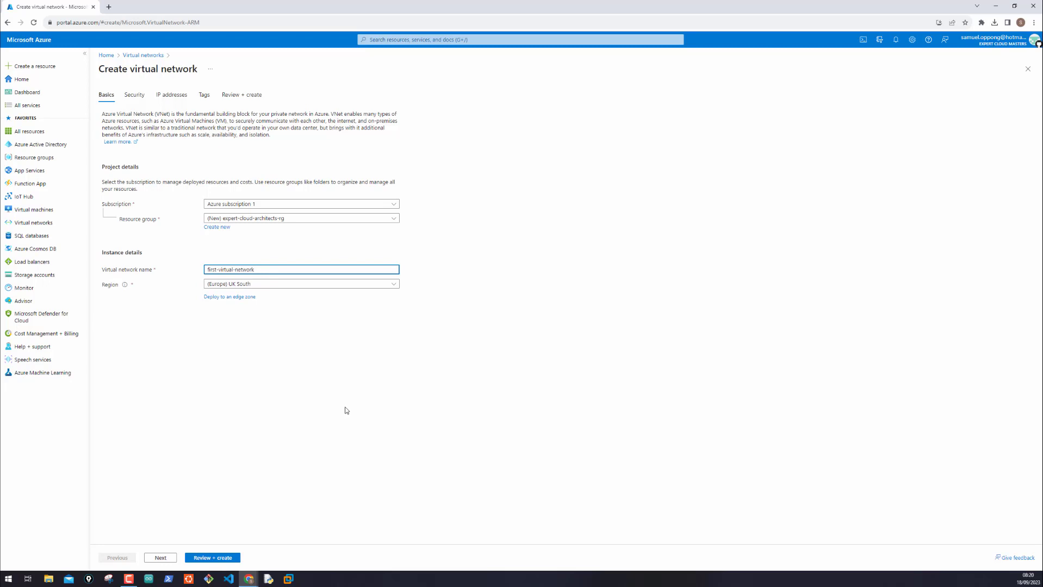
pyautogui.moveTo(246, 332)
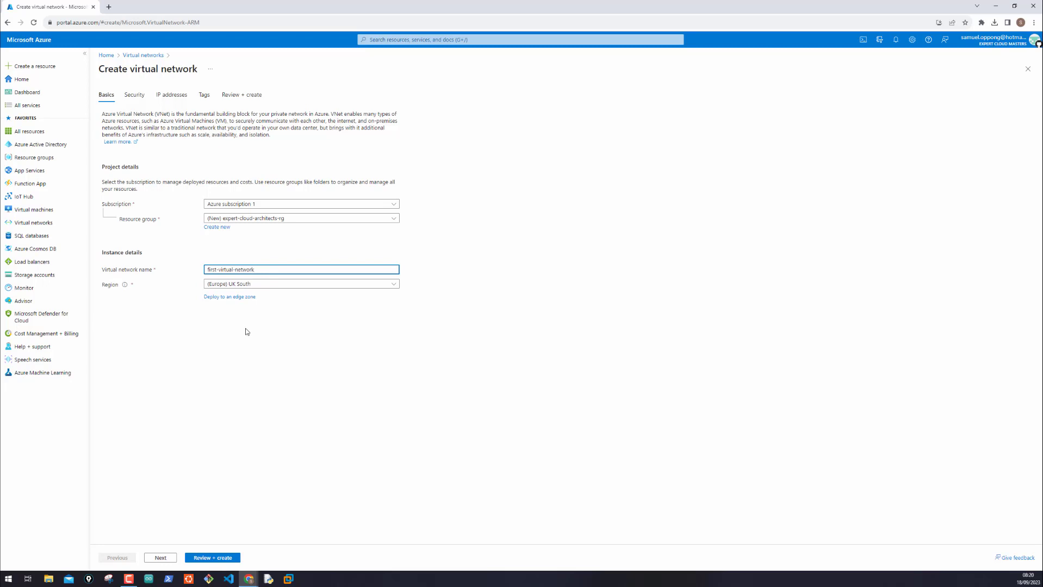
pyautogui.moveTo(234, 299)
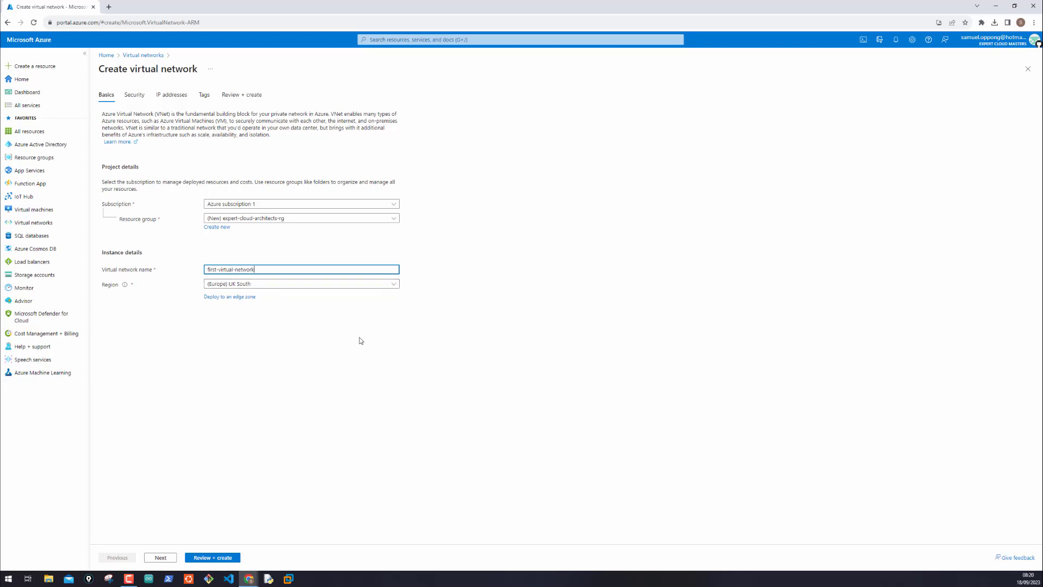
pyautogui.moveTo(323, 352)
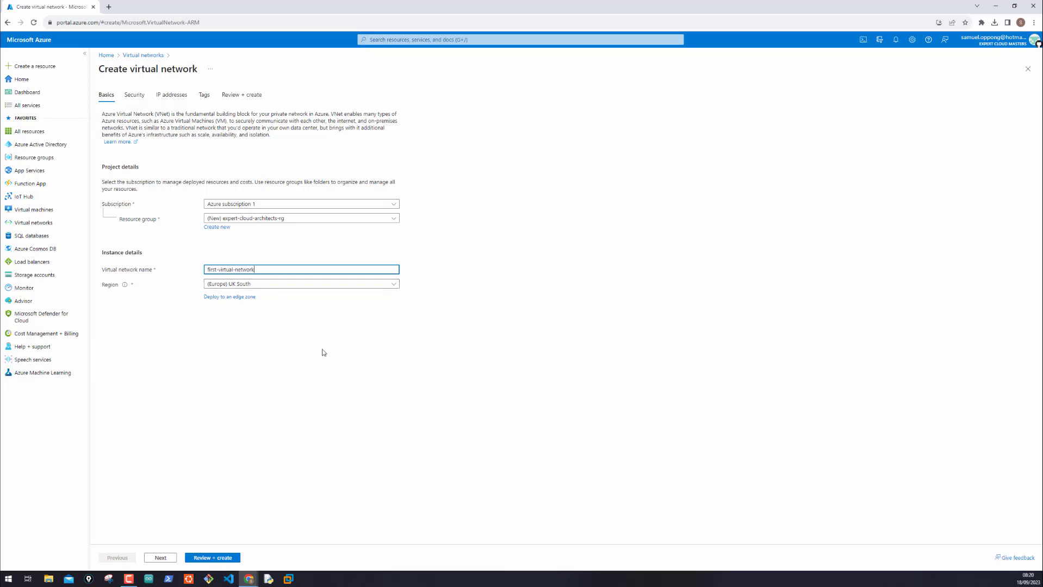
pyautogui.moveTo(281, 399)
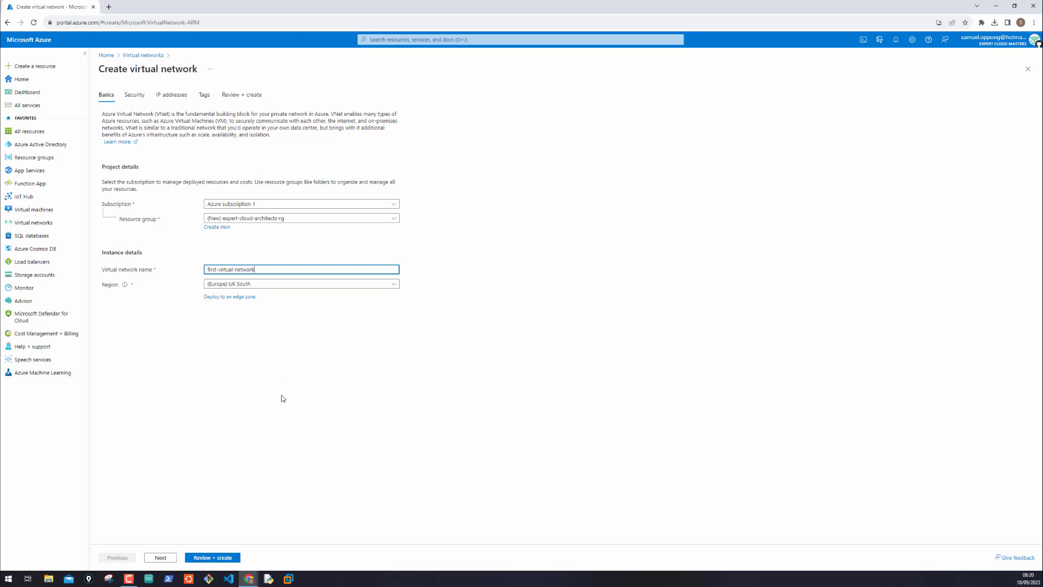
pyautogui.moveTo(233, 468)
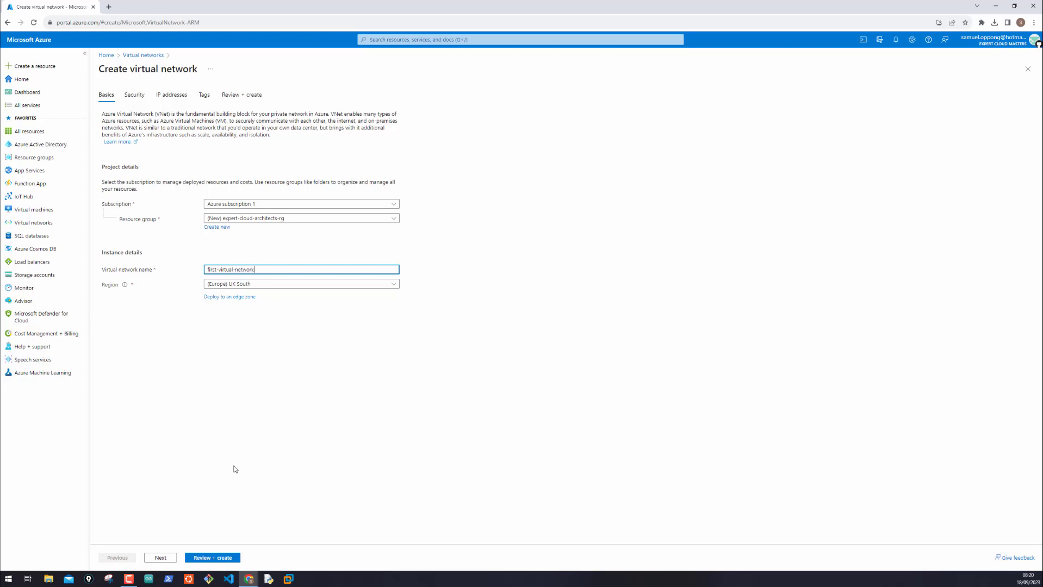
pyautogui.moveTo(277, 318)
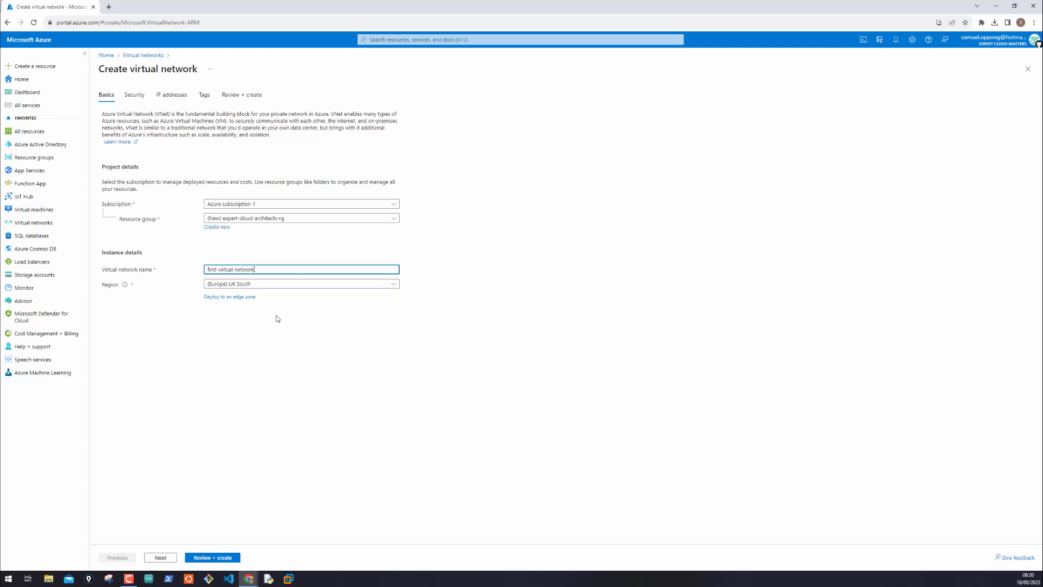
pyautogui.click(300, 284)
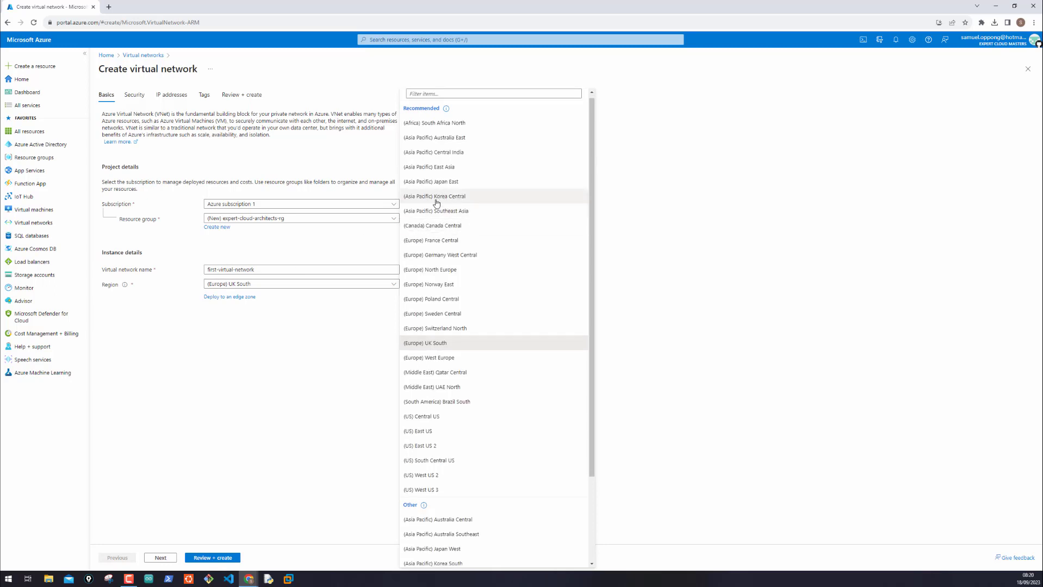
pyautogui.moveTo(274, 358)
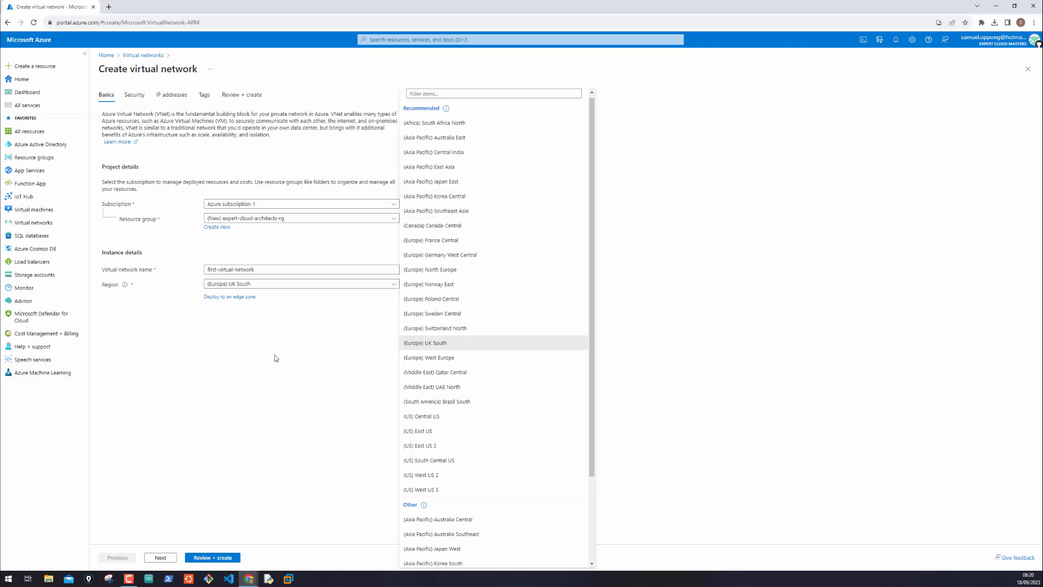
pyautogui.click(426, 343)
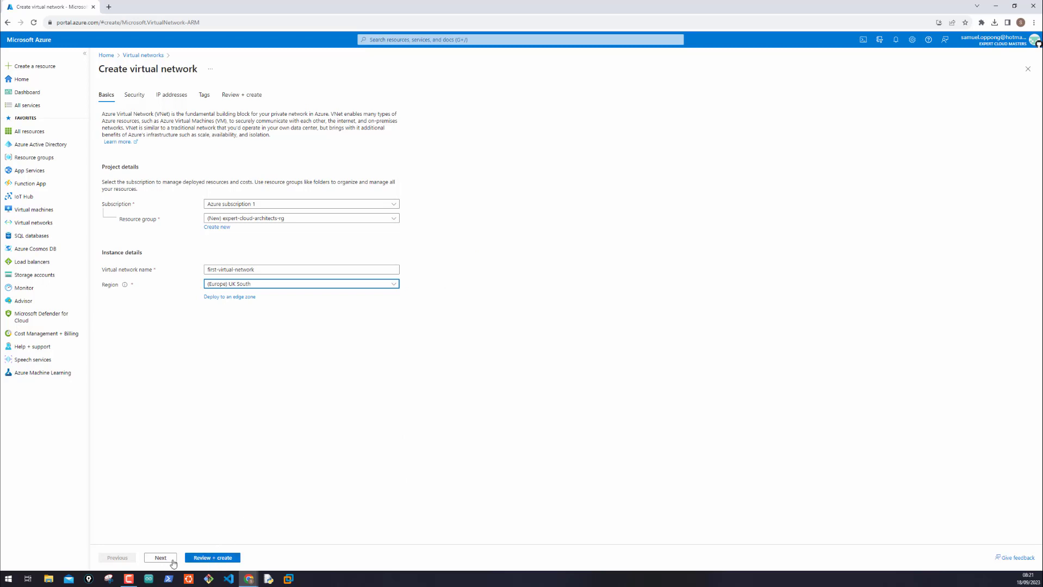
# - Leave Bastion, Firewall and DDoS protection off and continue to IP addresses
pyautogui.click(160, 557)
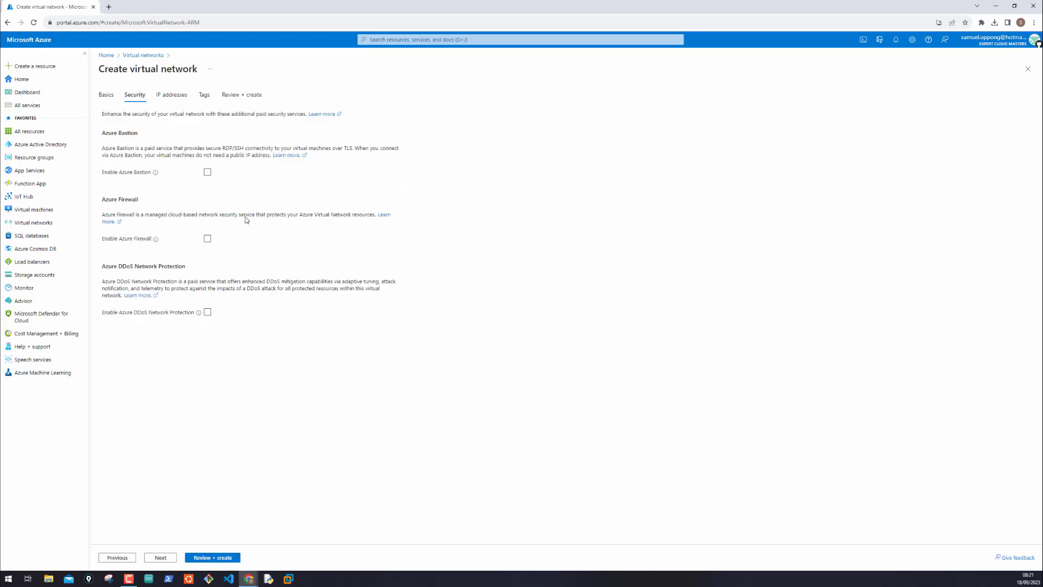
pyautogui.moveTo(154, 173)
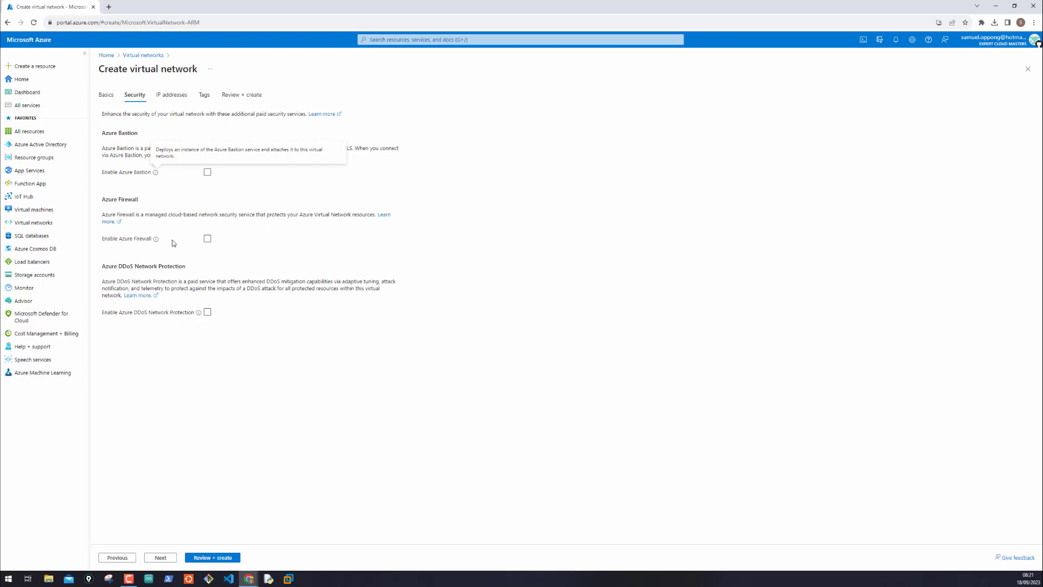
pyautogui.moveTo(250, 175)
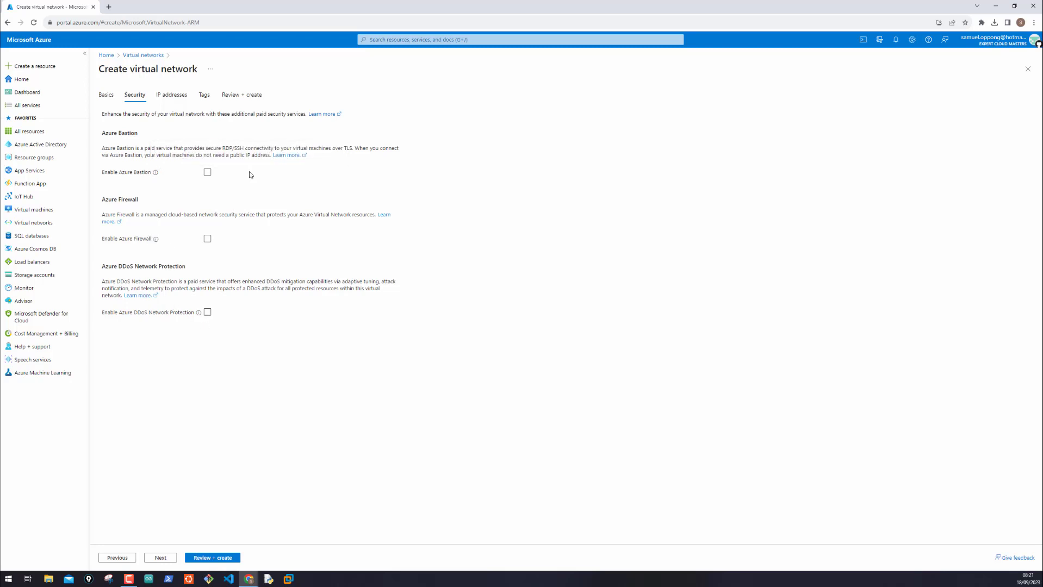
pyautogui.moveTo(193, 404)
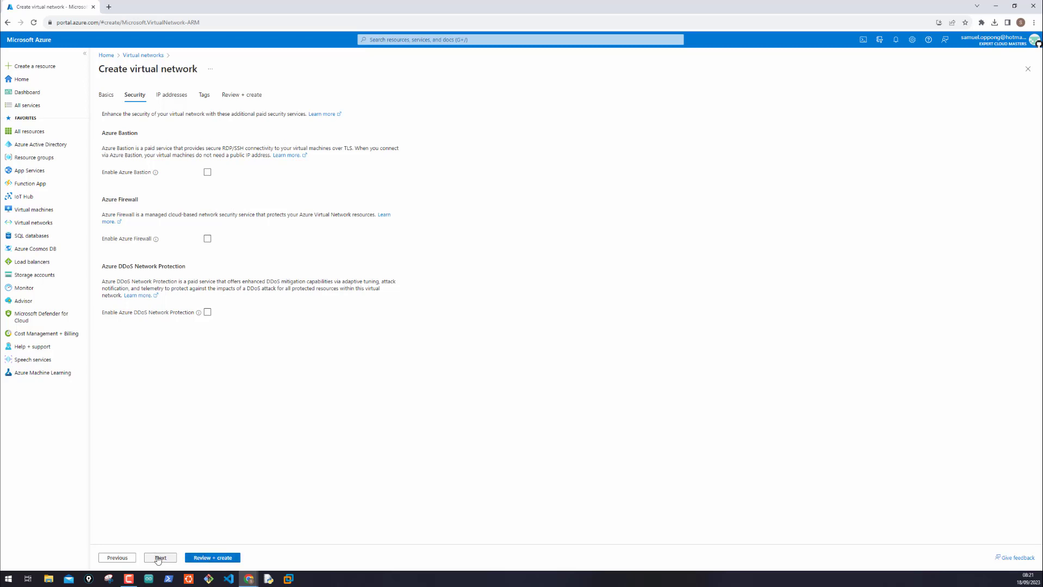
pyautogui.click(160, 557)
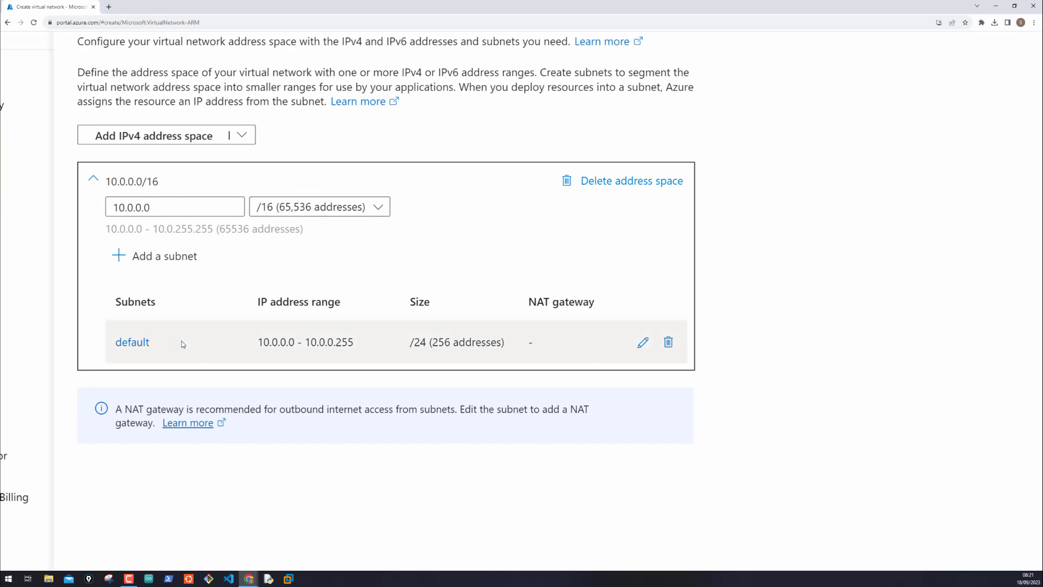
pyautogui.moveTo(166, 346)
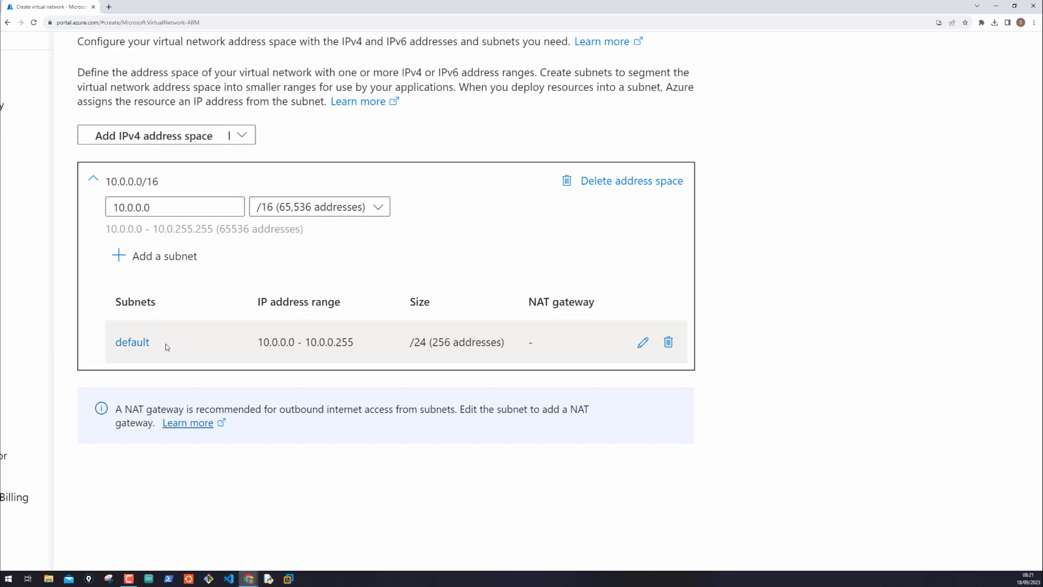
pyautogui.moveTo(641, 344)
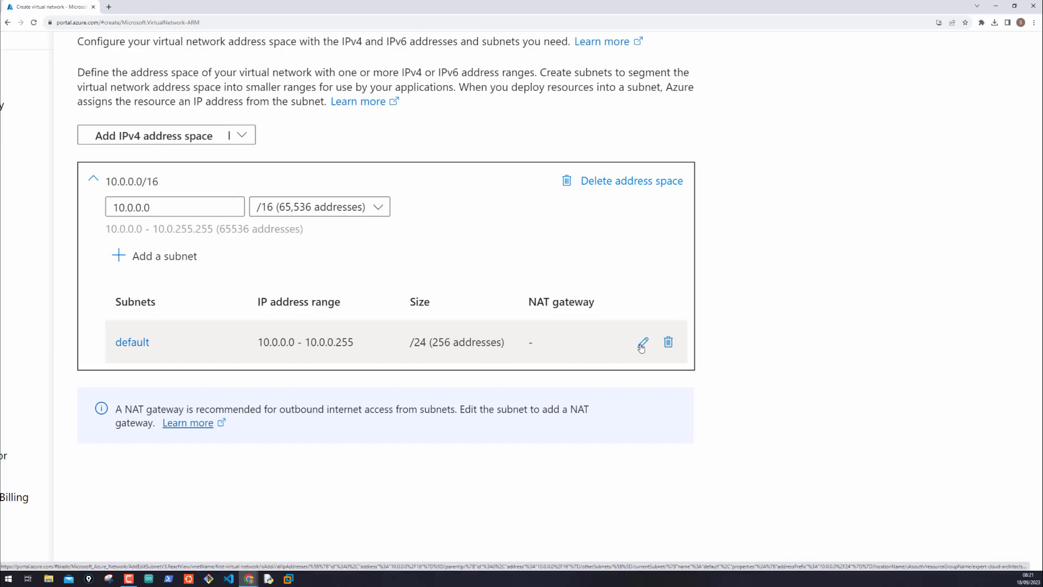
# - Edit the default 10.0.0.0/24 subnet in the 10.0.0.0/16 address space
pyautogui.click(641, 342)
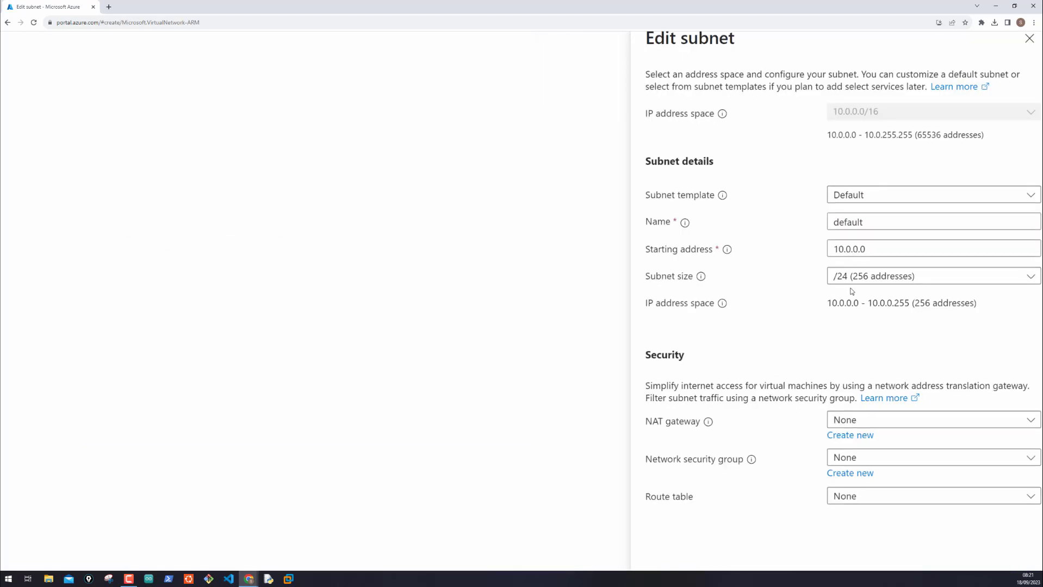
# - Rename the default subnet to frontend-subnet starting at 10.0.1.0 (/24) and save
pyautogui.click(919, 221)
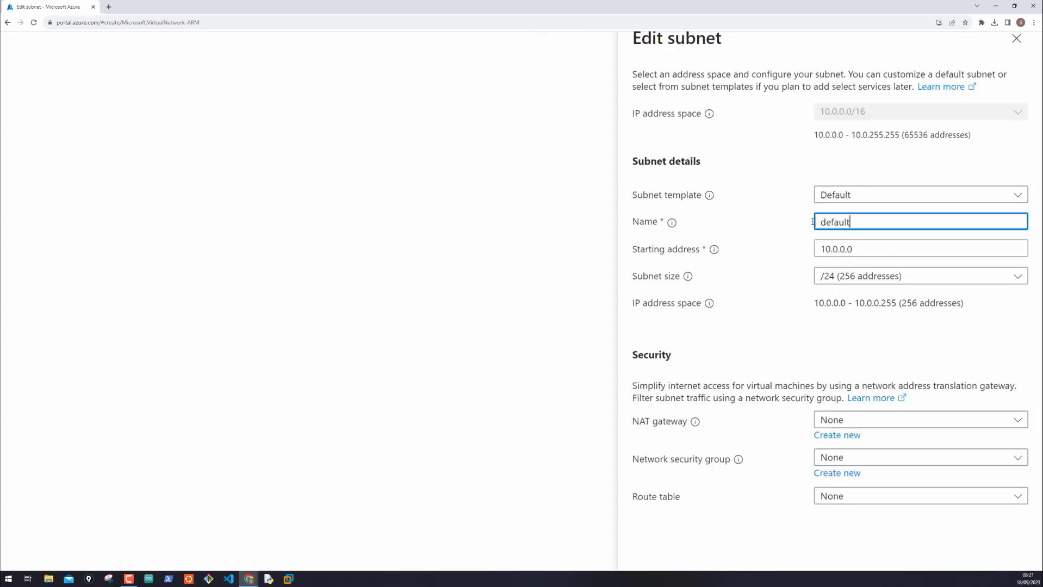
pyautogui.write('frontend-subnet')
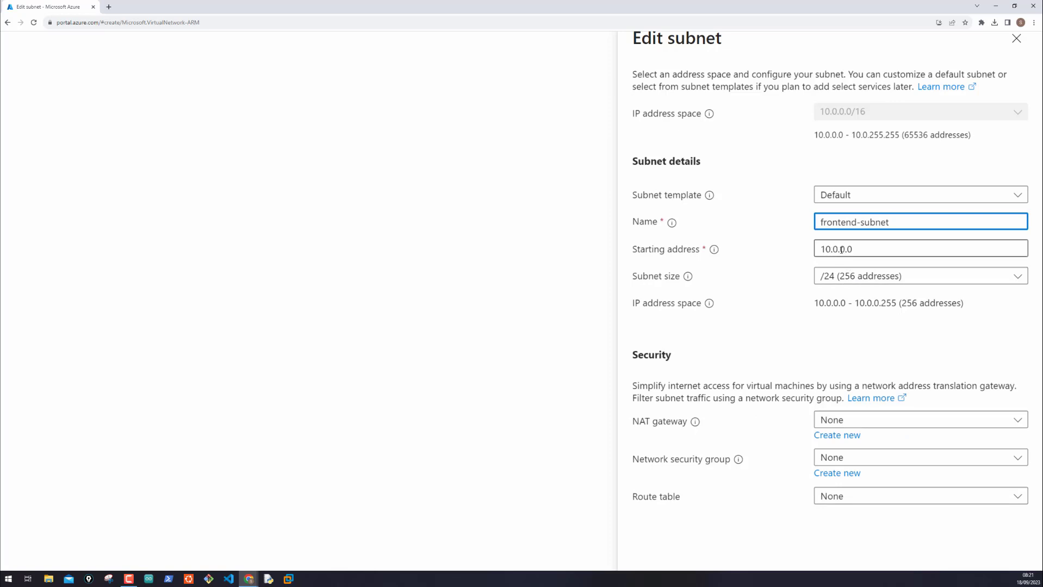
pyautogui.click(919, 248)
pyautogui.write('1')
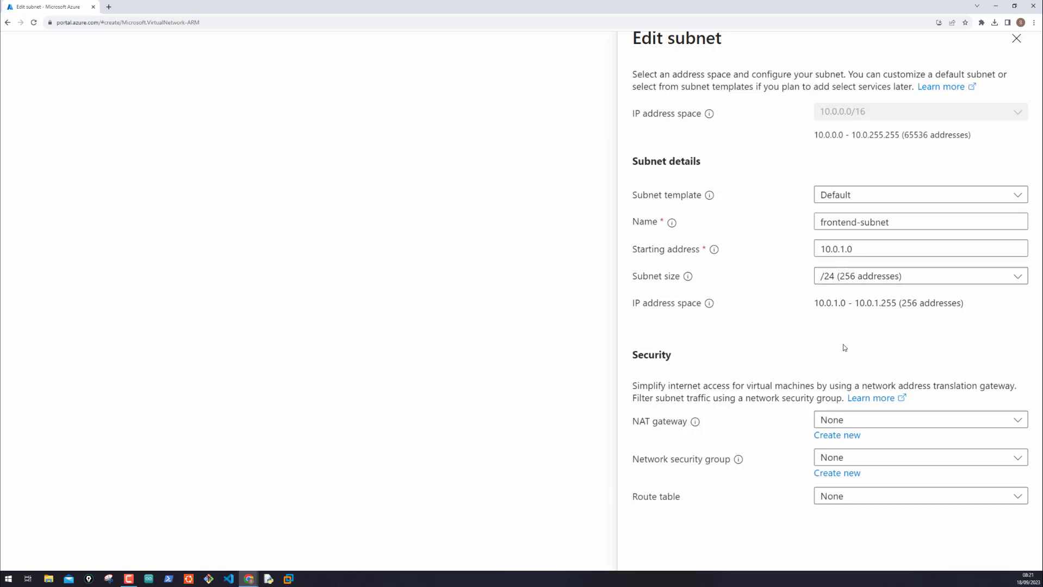
pyautogui.scroll(-3)
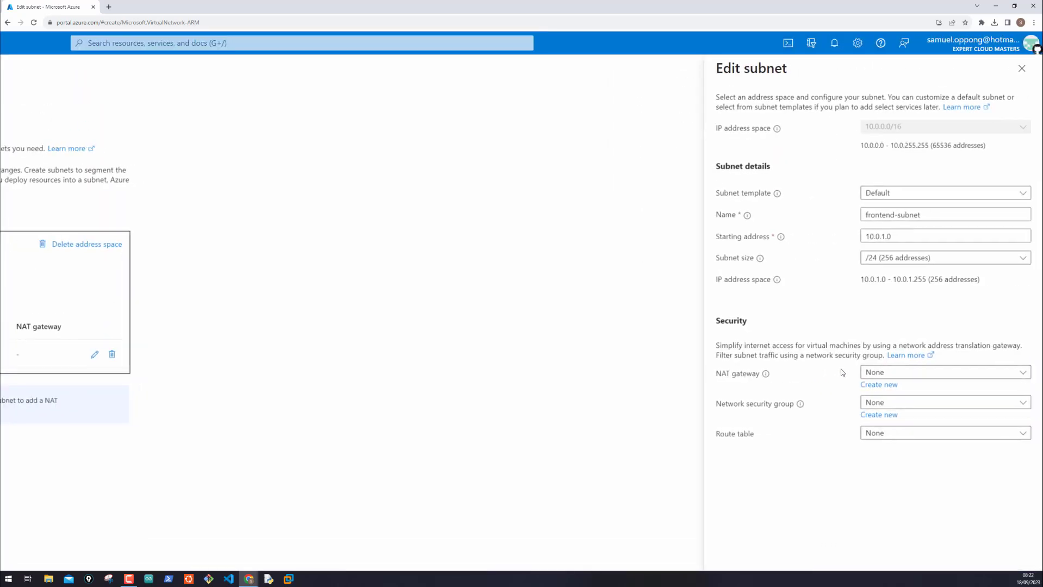
pyautogui.scroll(-3)
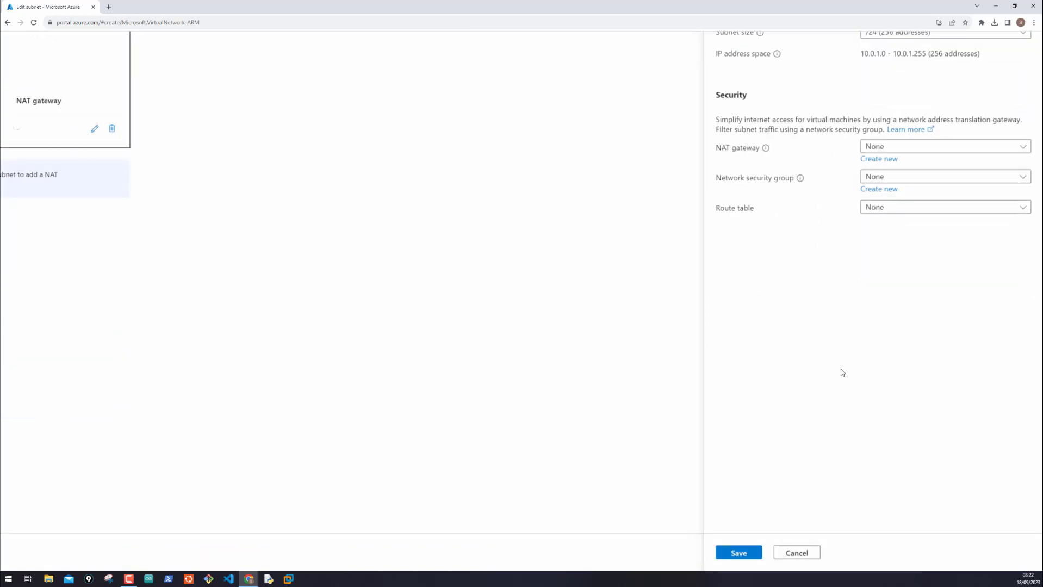
pyautogui.click(738, 552)
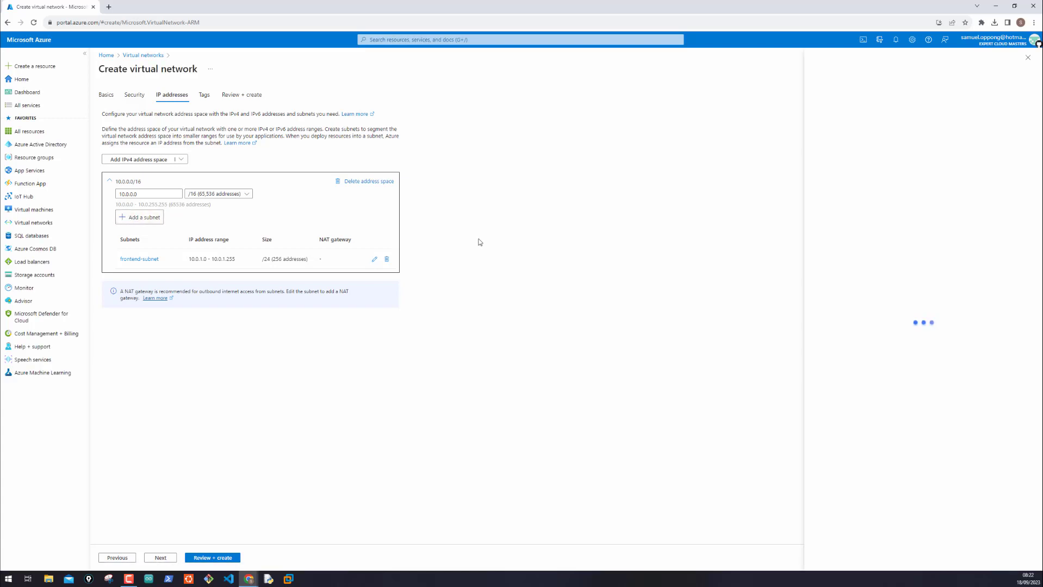
# - Add backend-subnet with starting address 10.0.3.0 (/24)
pyautogui.click(139, 217)
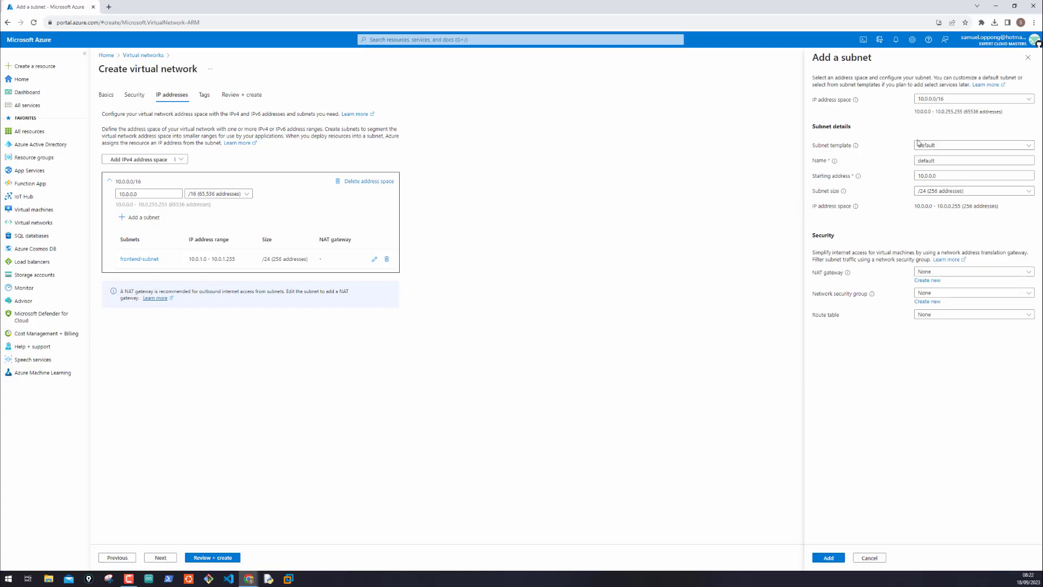
pyautogui.click(972, 160)
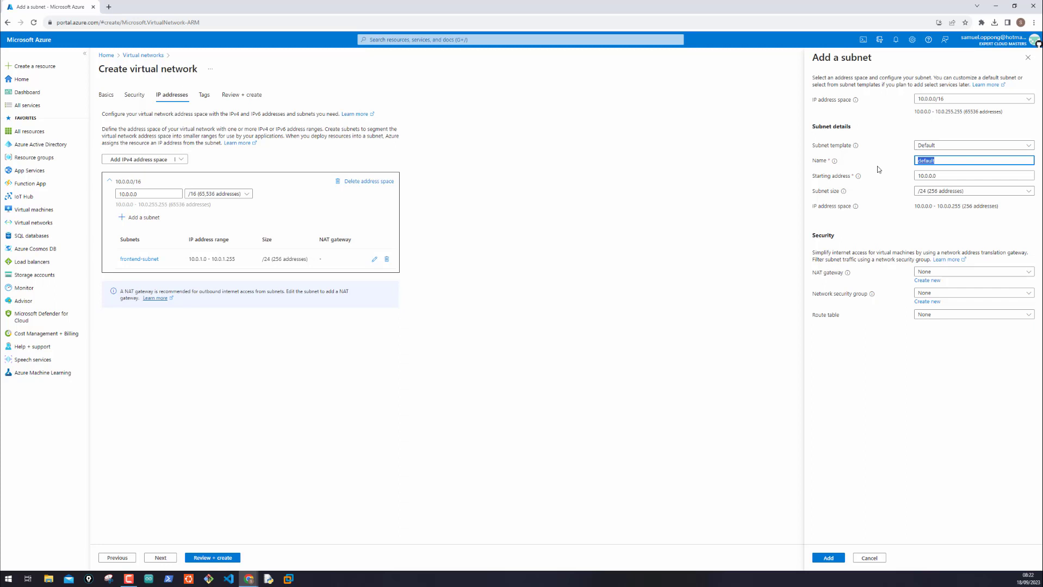
pyautogui.write('backend-subnet')
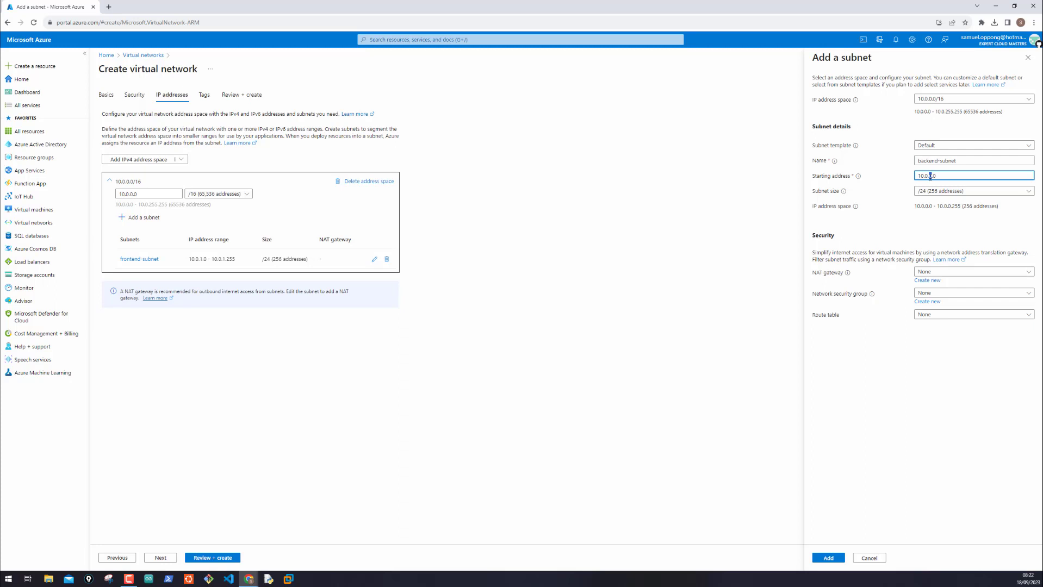
pyautogui.write('10.0.3.0')
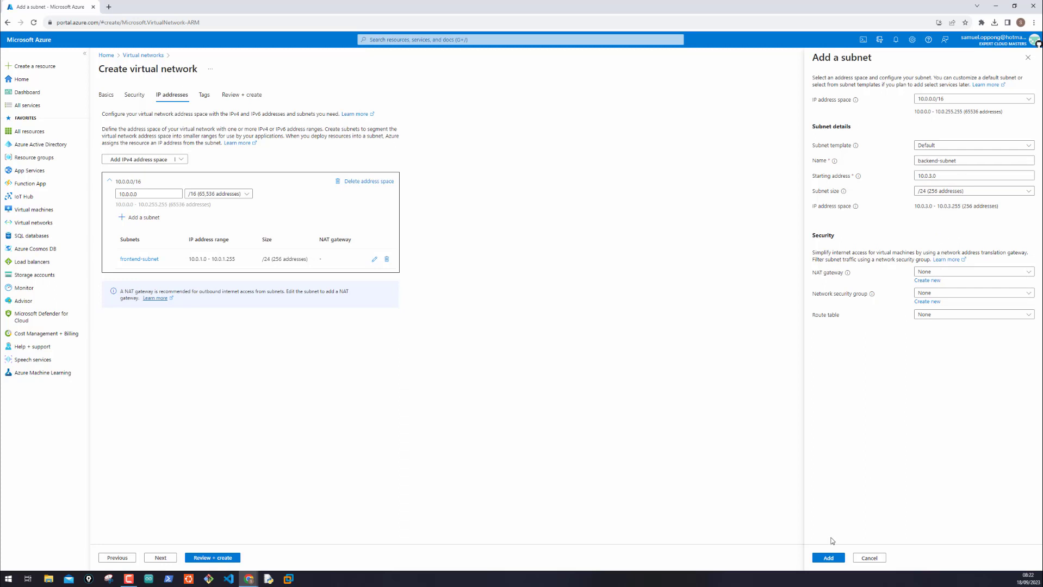
pyautogui.click(827, 557)
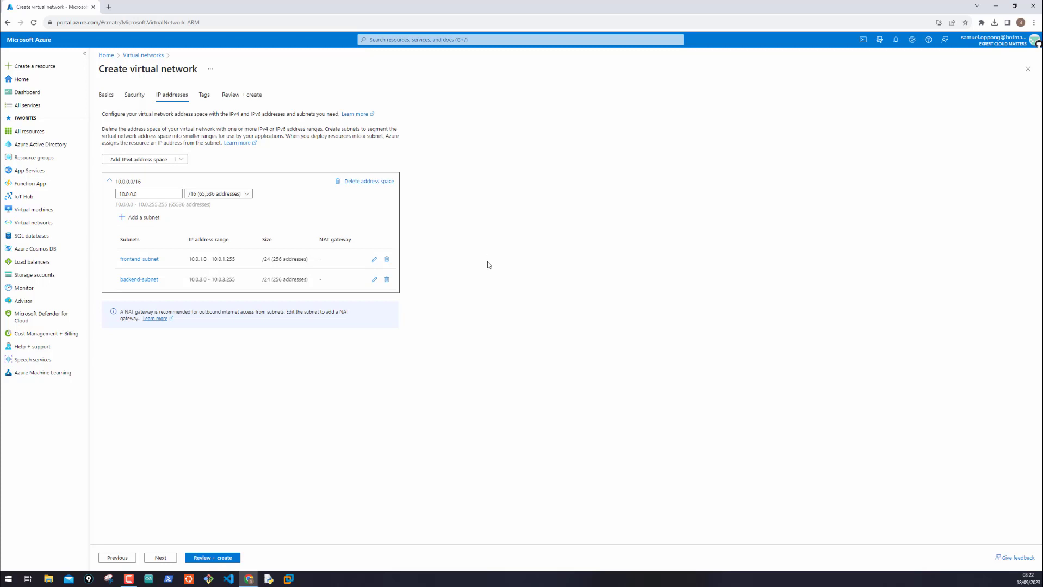
pyautogui.moveTo(135, 337)
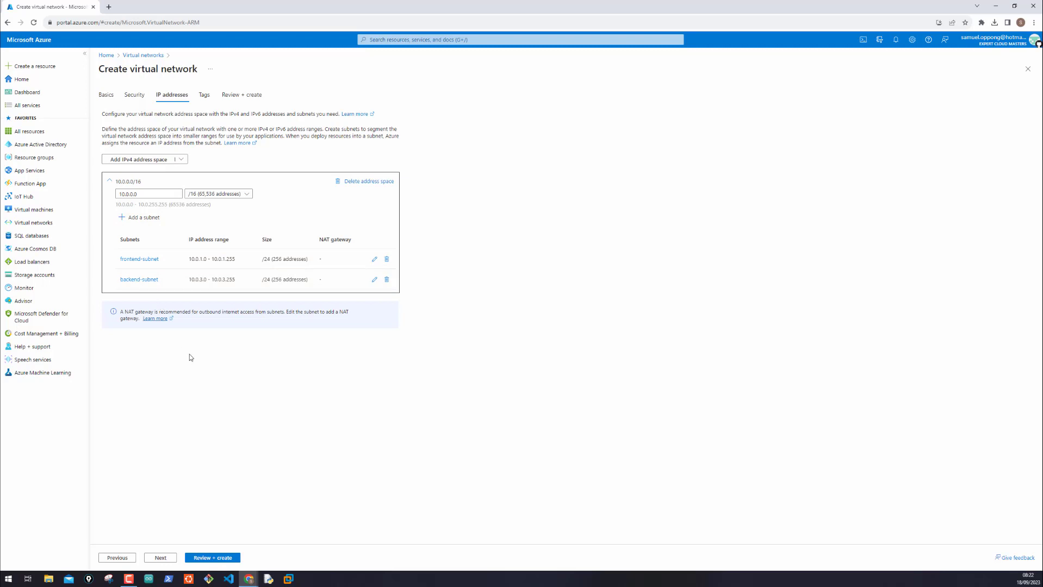
pyautogui.moveTo(168, 490)
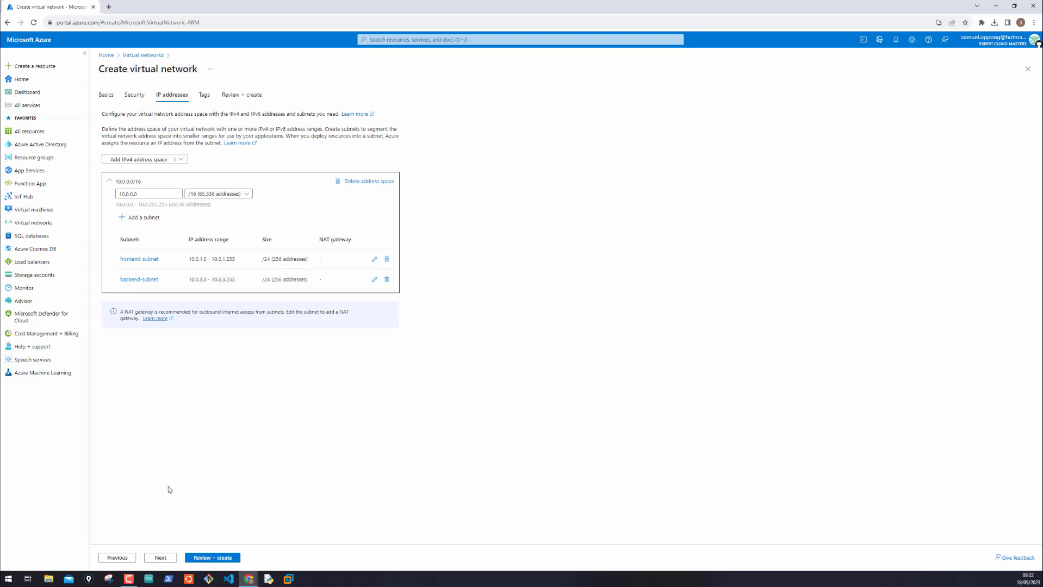
# - Advance the wizard to the Tags step without adding any tags
pyautogui.click(160, 557)
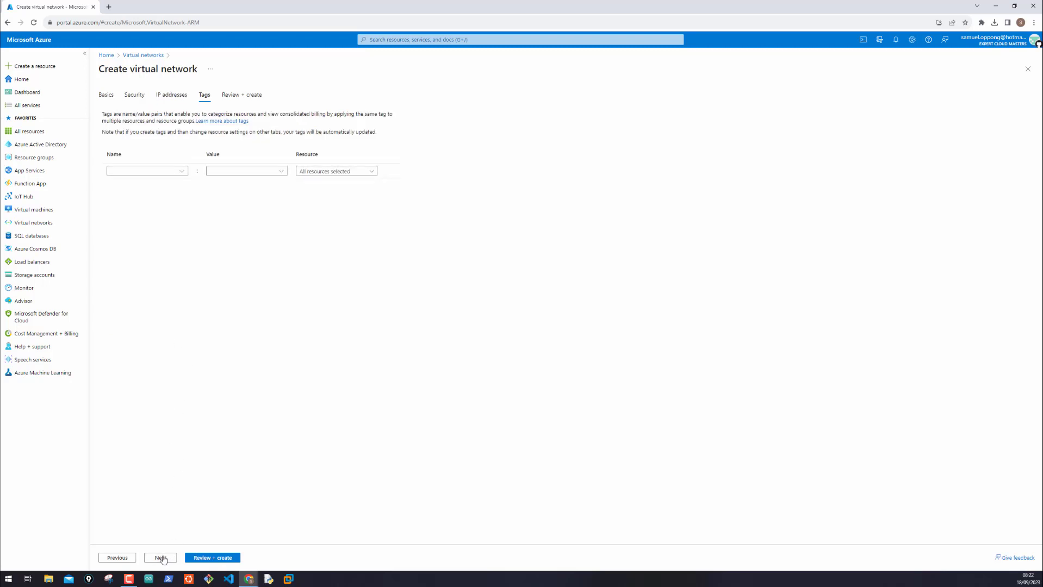
pyautogui.moveTo(247, 209)
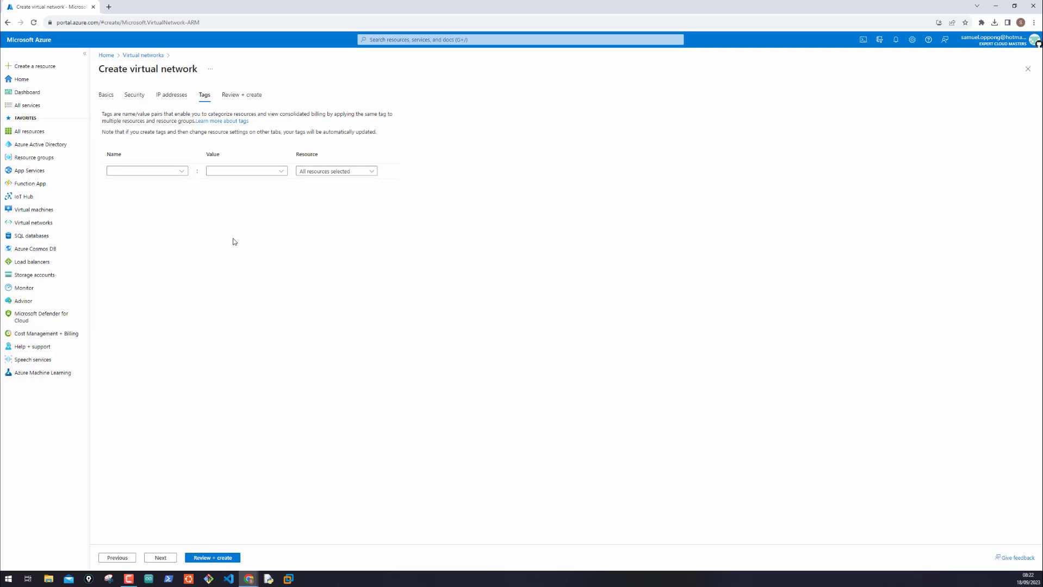
pyautogui.moveTo(215, 214)
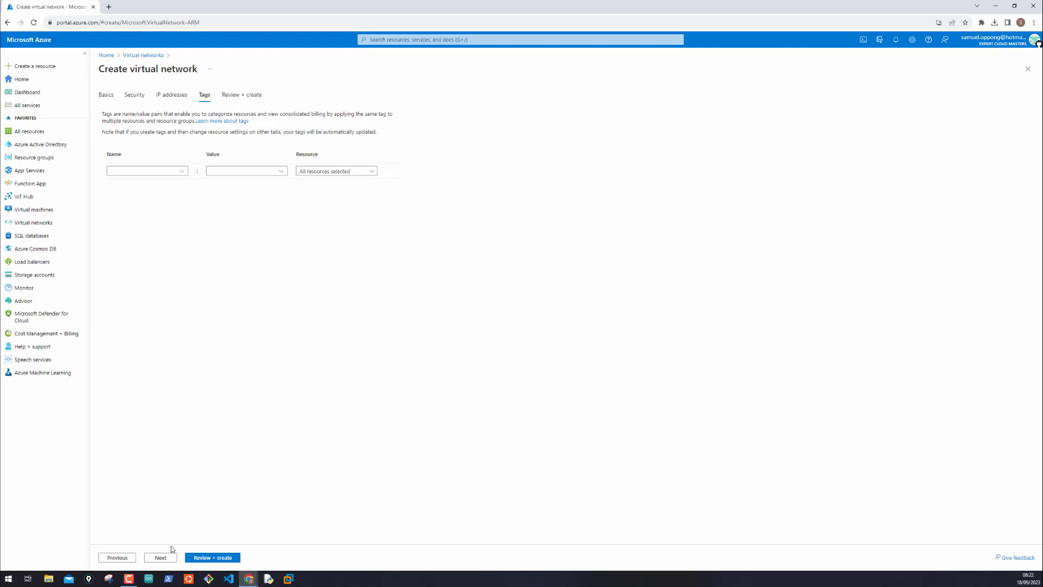
# - Review the first-virtual-network summary and start its deployment
pyautogui.click(211, 557)
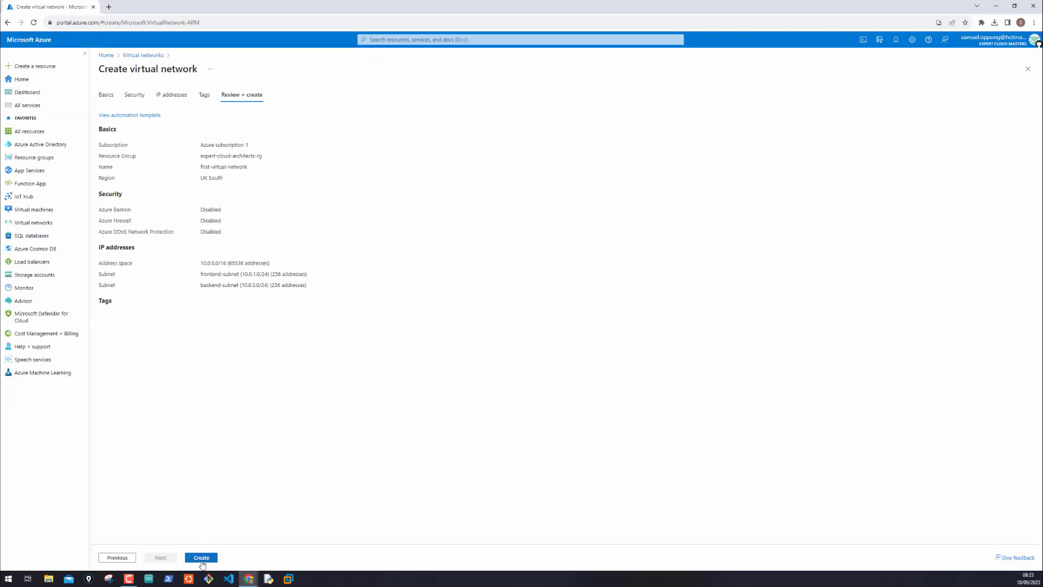
pyautogui.click(200, 557)
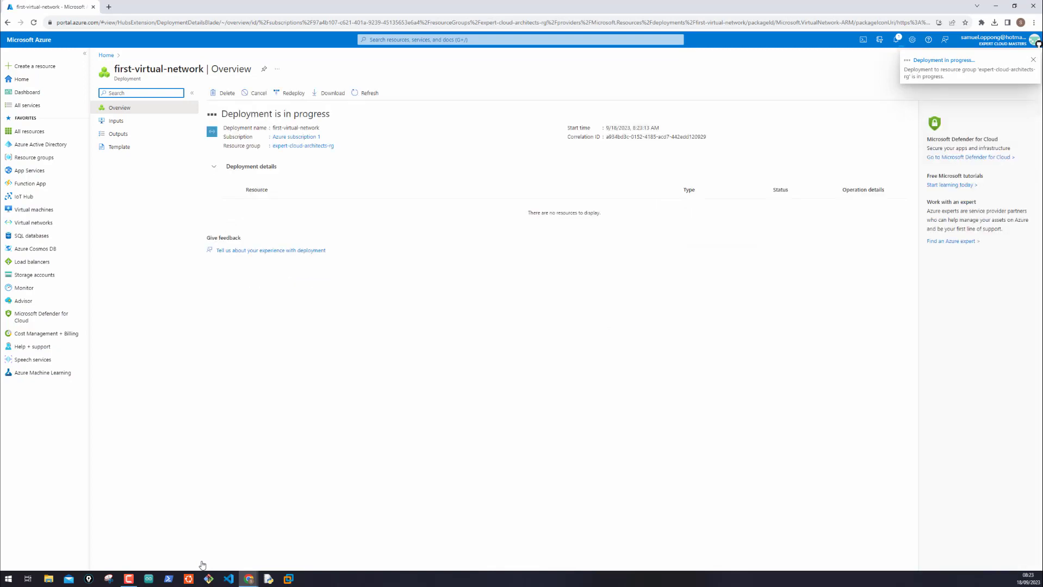
# - Check the first-virtual-network deployment success notice in expert-cloud-architects-rg
pyautogui.click(1031, 59)
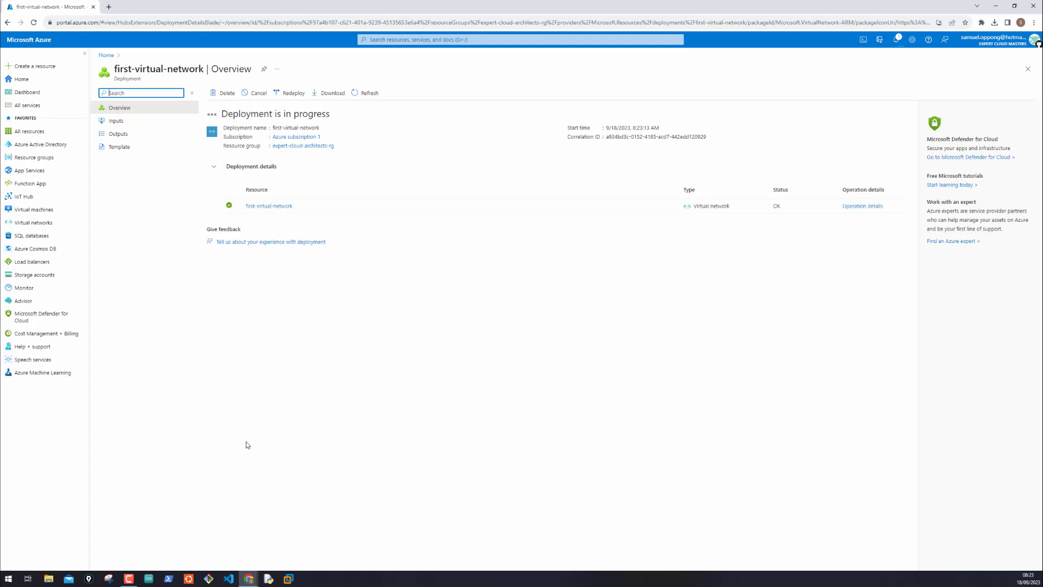
pyautogui.moveTo(414, 223)
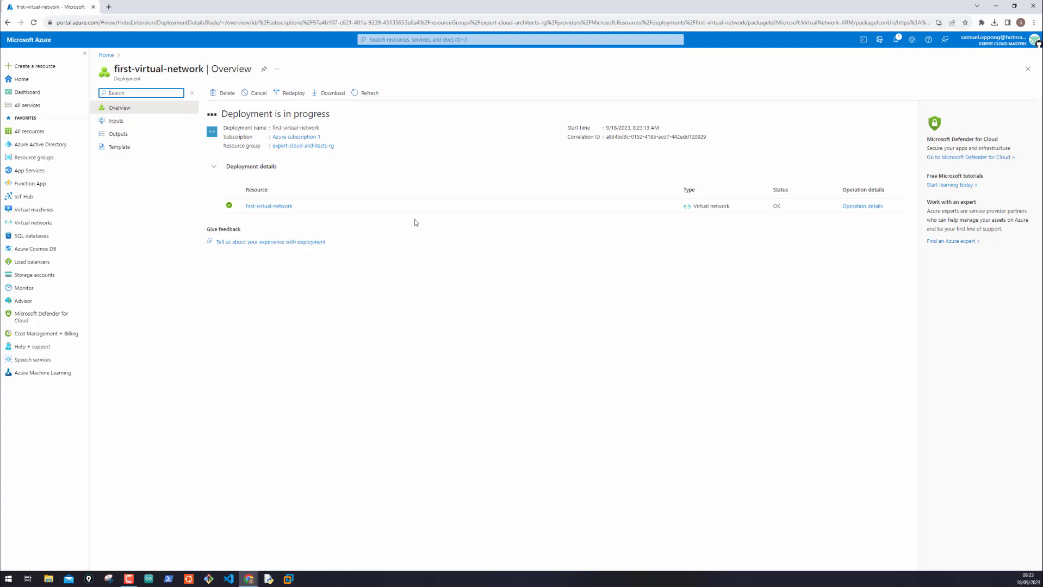
pyautogui.moveTo(335, 206)
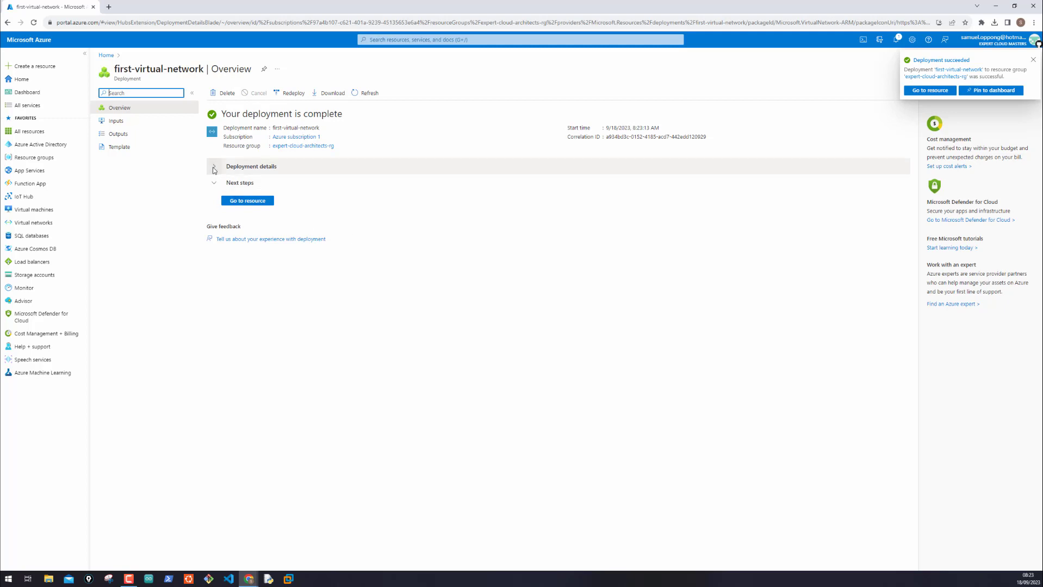
# - From the completed deployment, open first-virtual-network and show its Subnets list (frontend-subnet, backend-subnet)
pyautogui.click(214, 167)
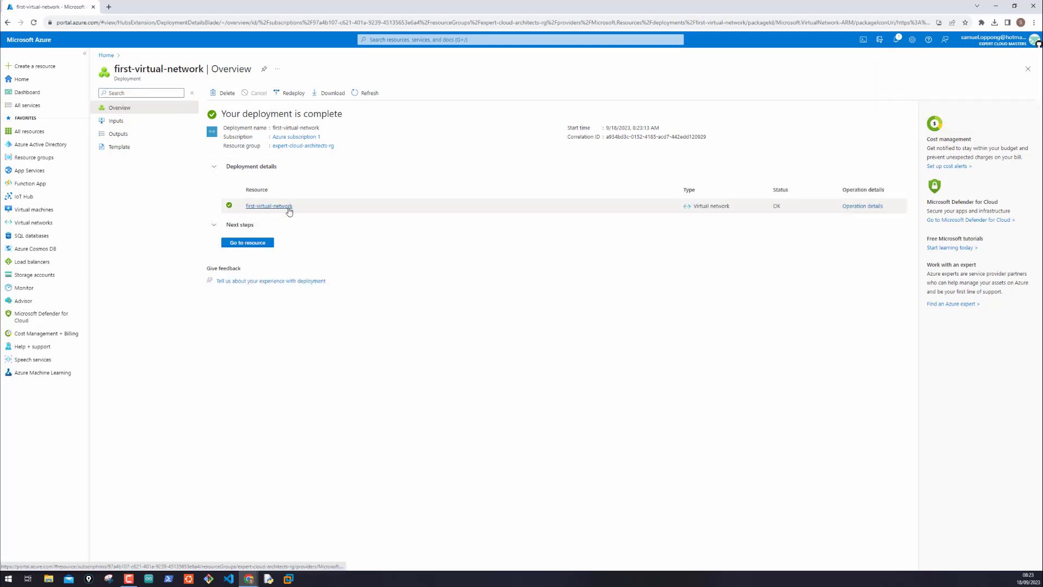
pyautogui.moveTo(268, 205)
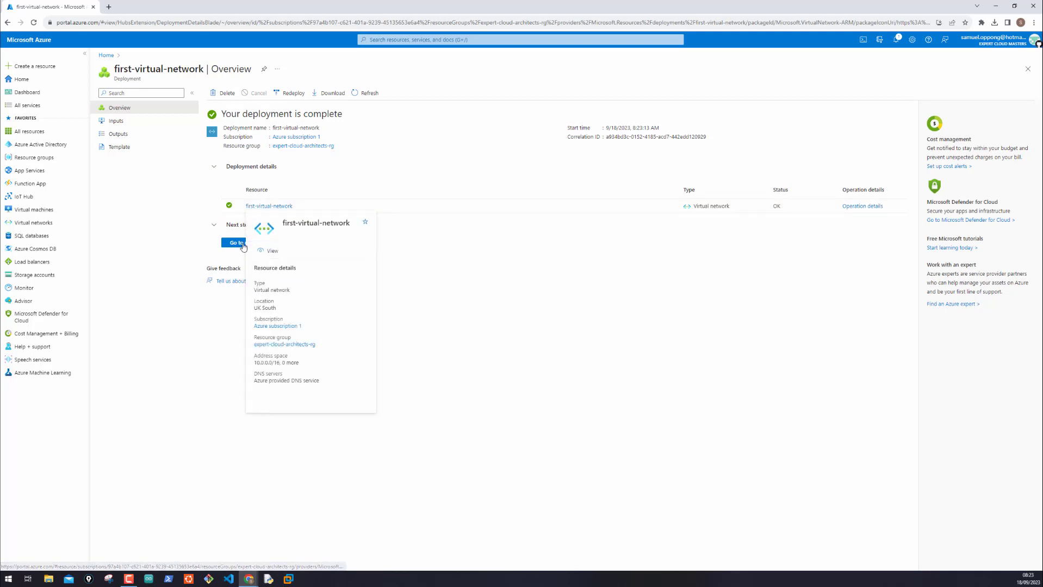
pyautogui.click(234, 243)
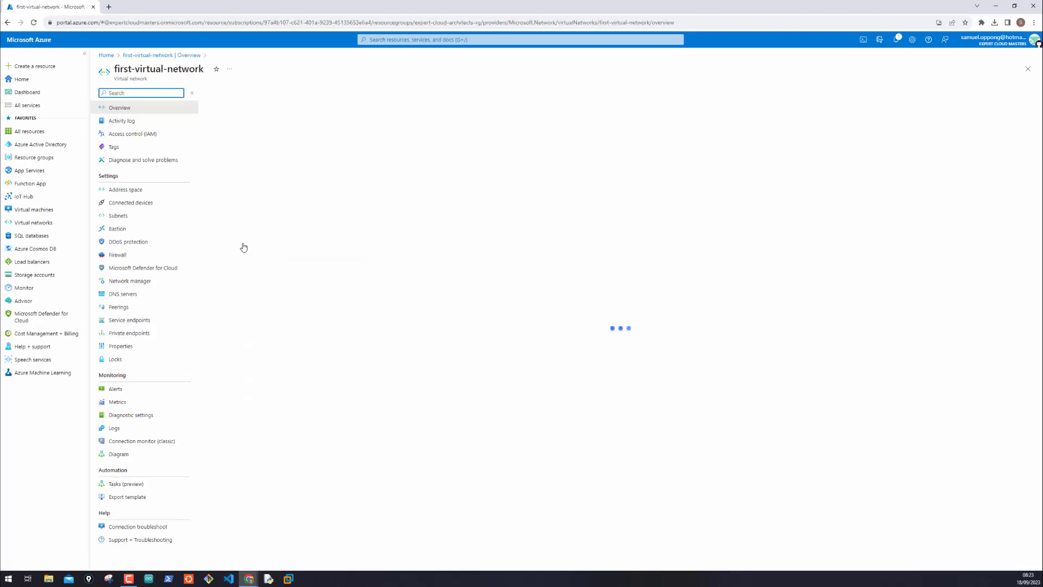
pyautogui.click(118, 215)
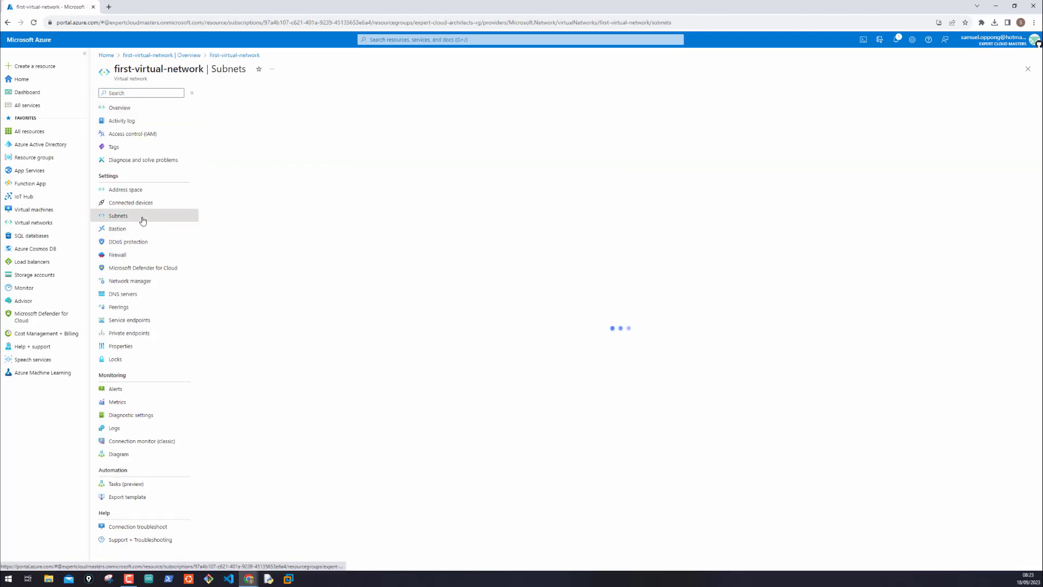
pyautogui.click(119, 215)
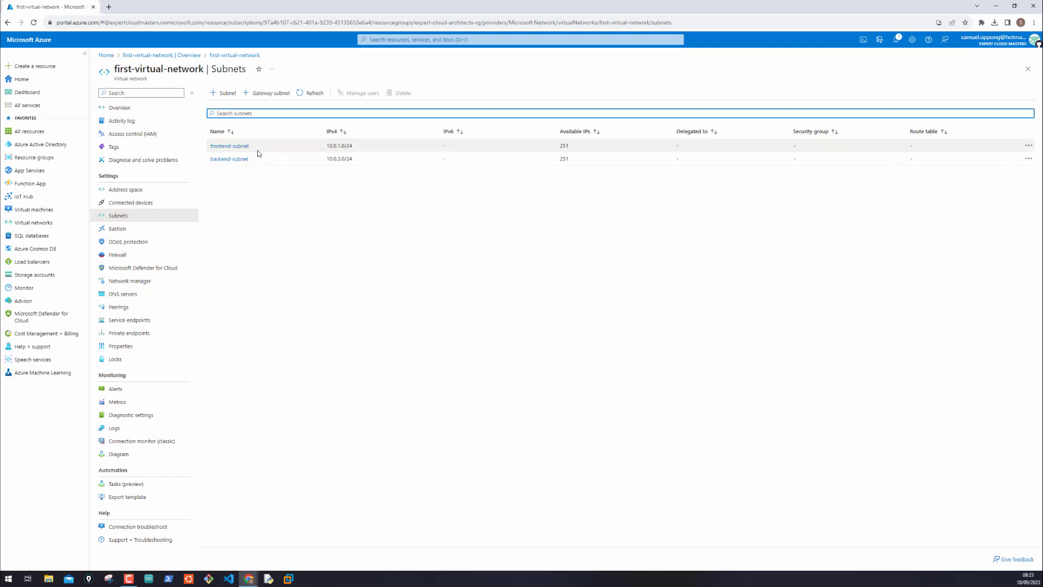
pyautogui.moveTo(256, 169)
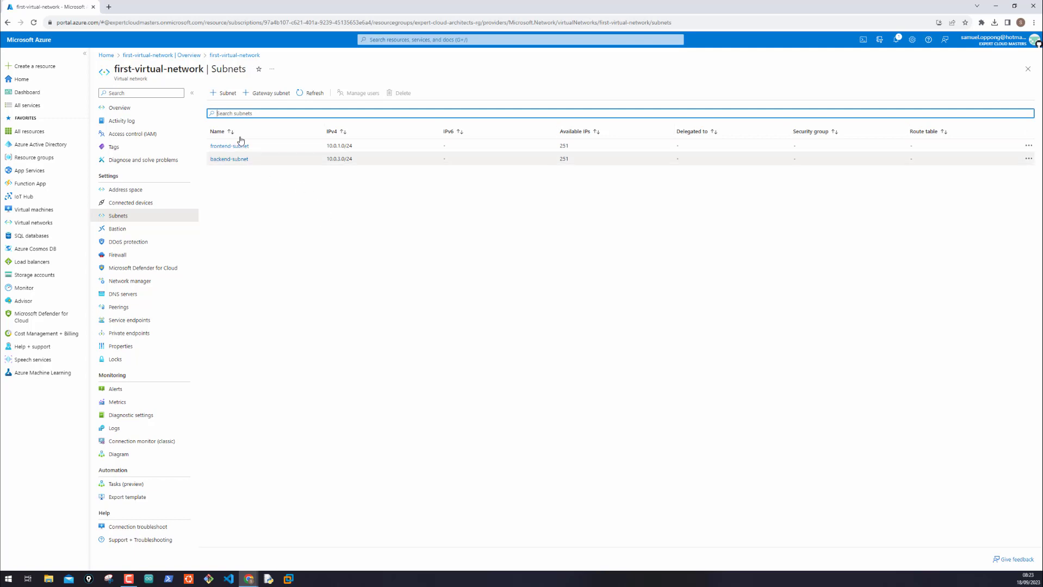
pyautogui.moveTo(343, 274)
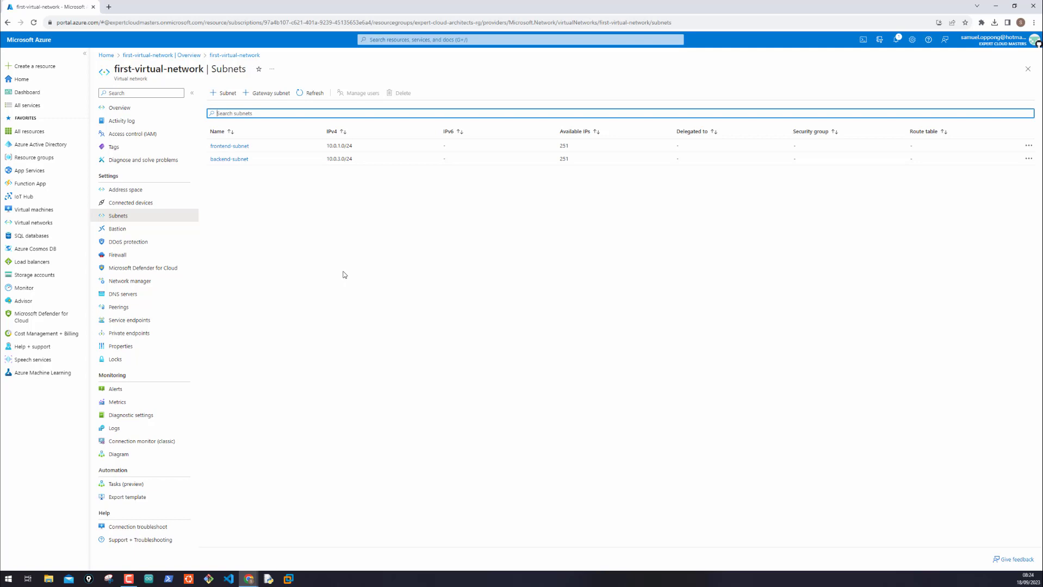
pyautogui.moveTo(400, 290)
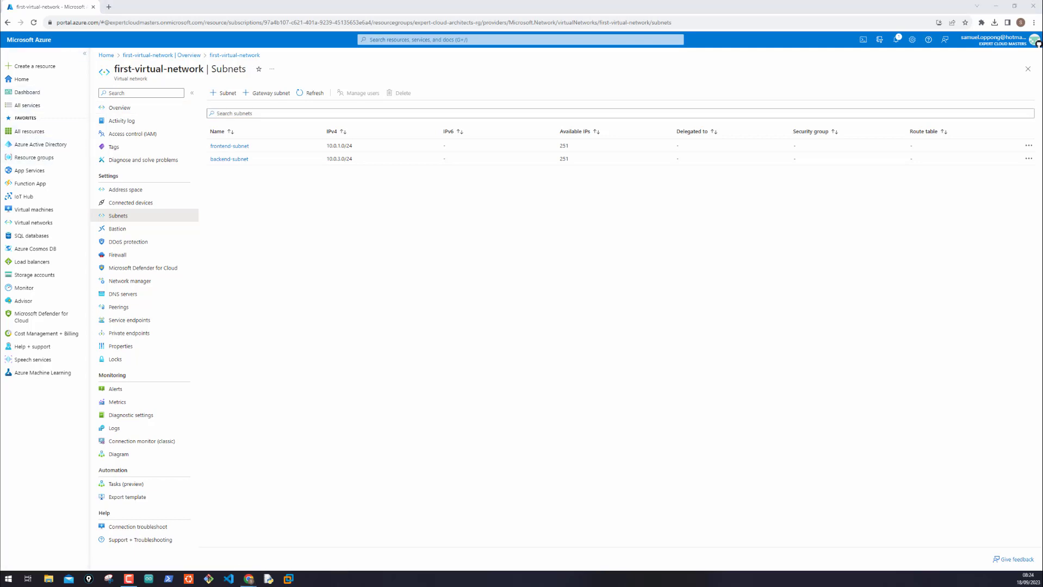
# - Sketch the VNet outline rectangle with a divider across its bottom
pyautogui.moveTo(376, 278); pyautogui.dragTo(373, 404)
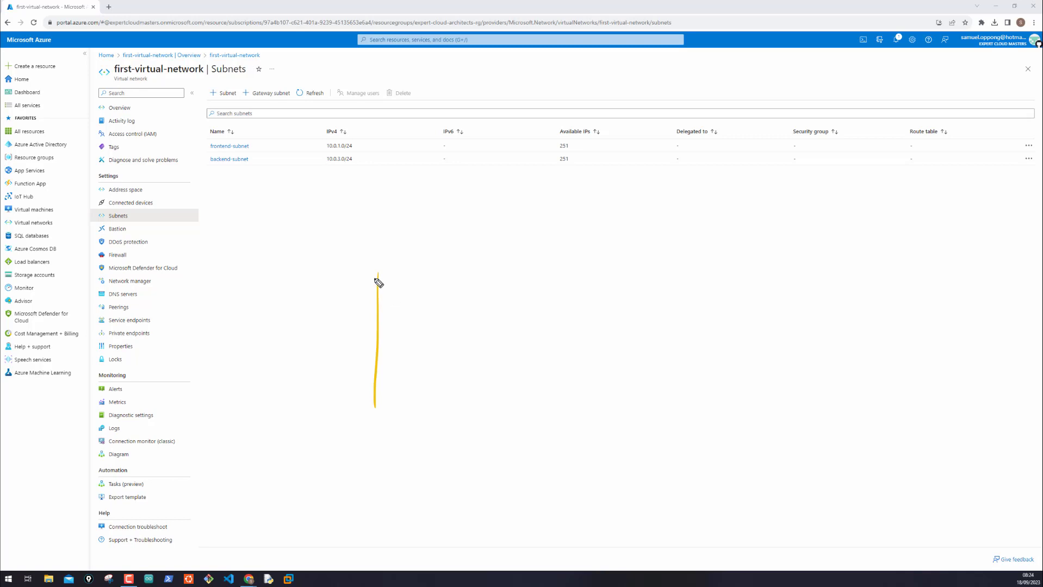
pyautogui.moveTo(376, 275); pyautogui.dragTo(572, 385)
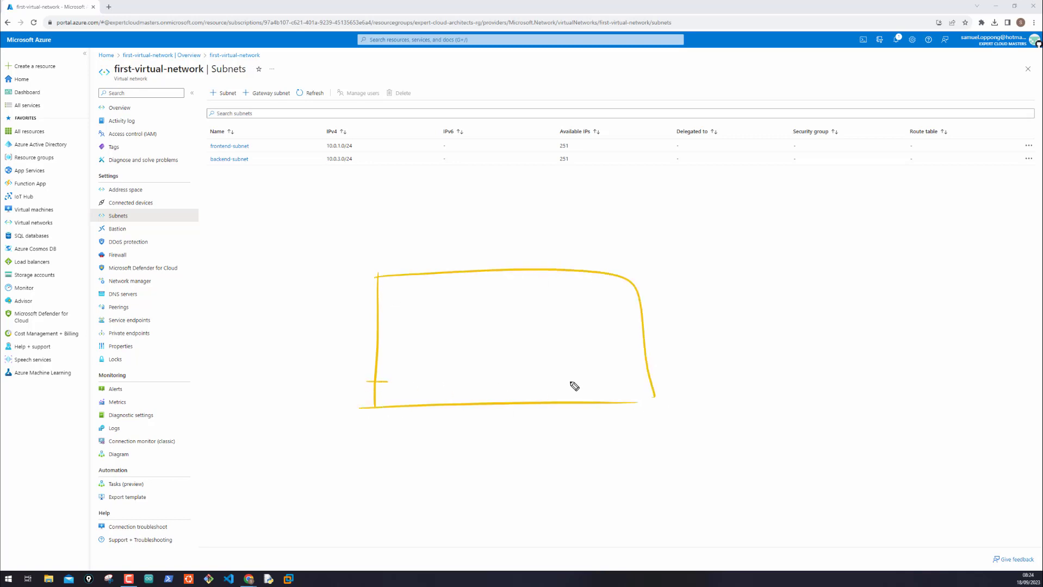
pyautogui.moveTo(386, 382); pyautogui.dragTo(642, 384)
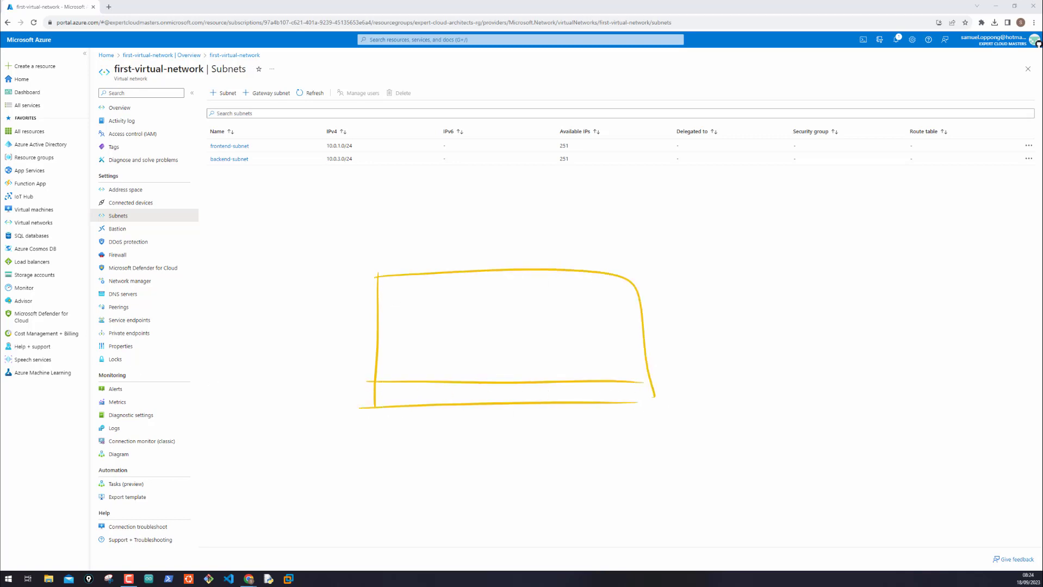
pyautogui.moveTo(543, 372)
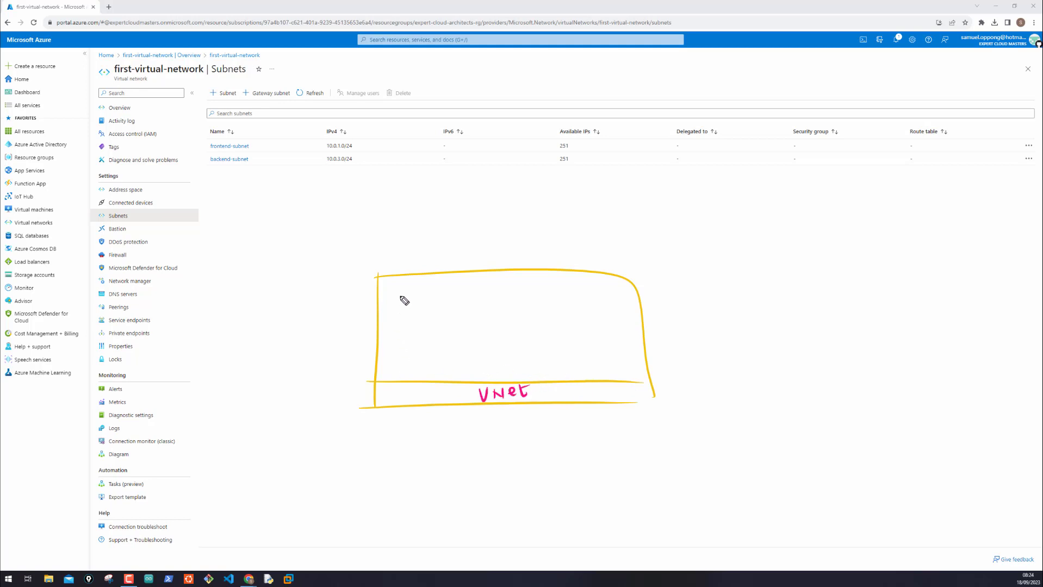
# - Sketch subnet boxes Sn1 and Sn2 with resources inside, linked together
pyautogui.moveTo(399, 309); pyautogui.dragTo(432, 336)
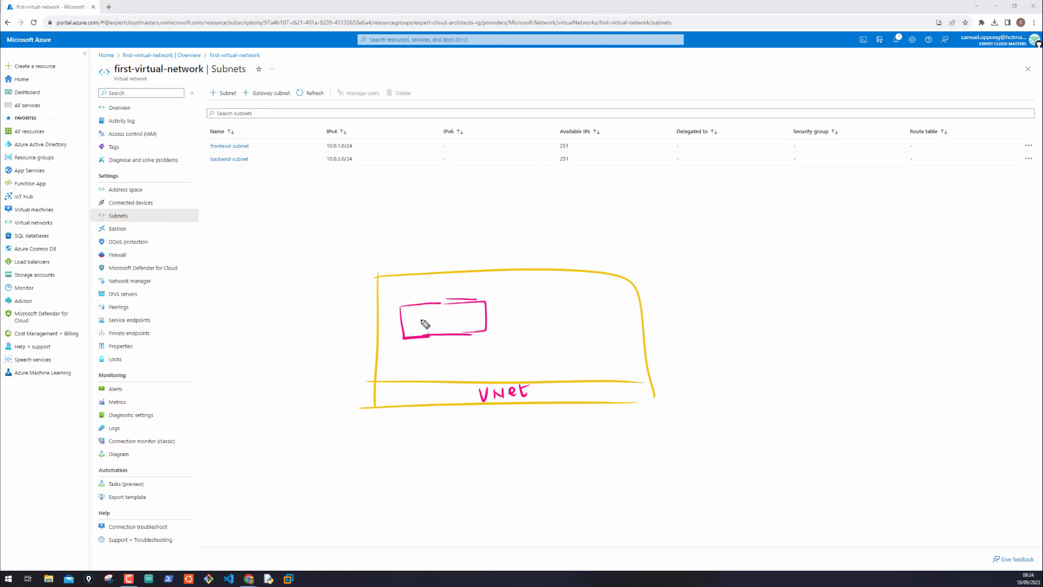
pyautogui.moveTo(403, 327); pyautogui.dragTo(480, 322)
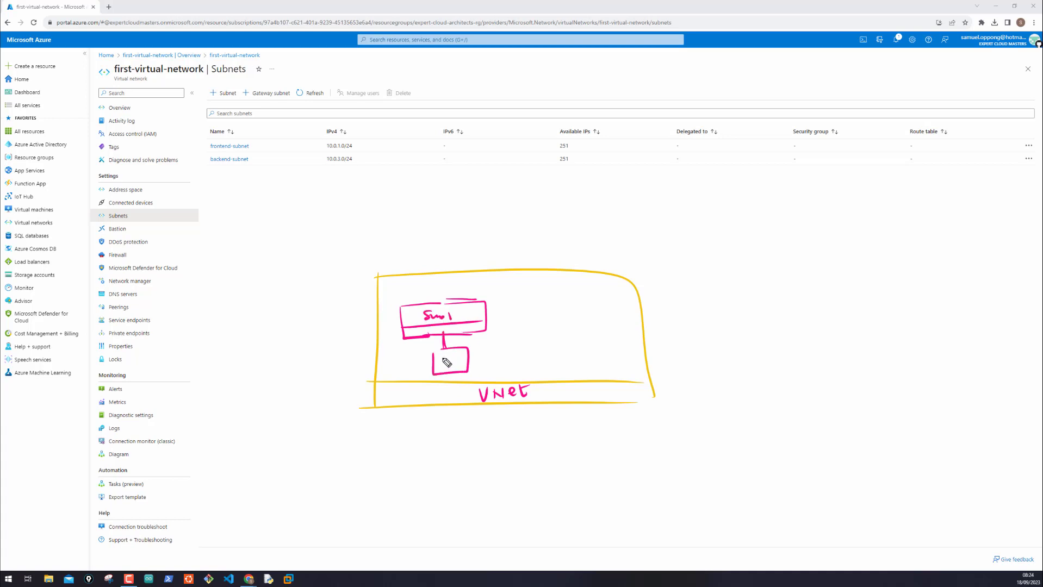
pyautogui.moveTo(478, 319); pyautogui.dragTo(535, 322)
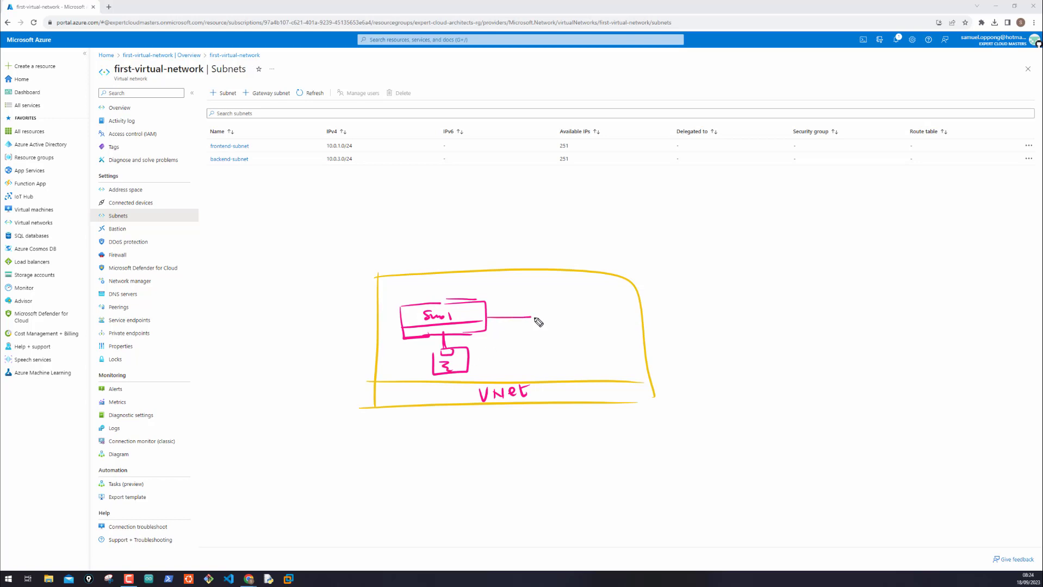
pyautogui.moveTo(532, 325); pyautogui.dragTo(599, 316)
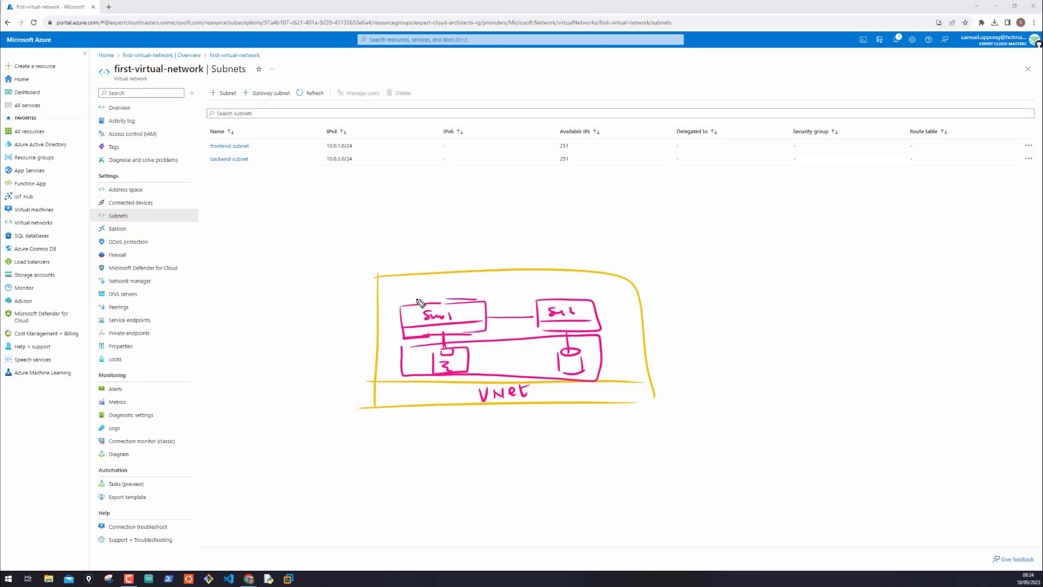
pyautogui.moveTo(428, 312)
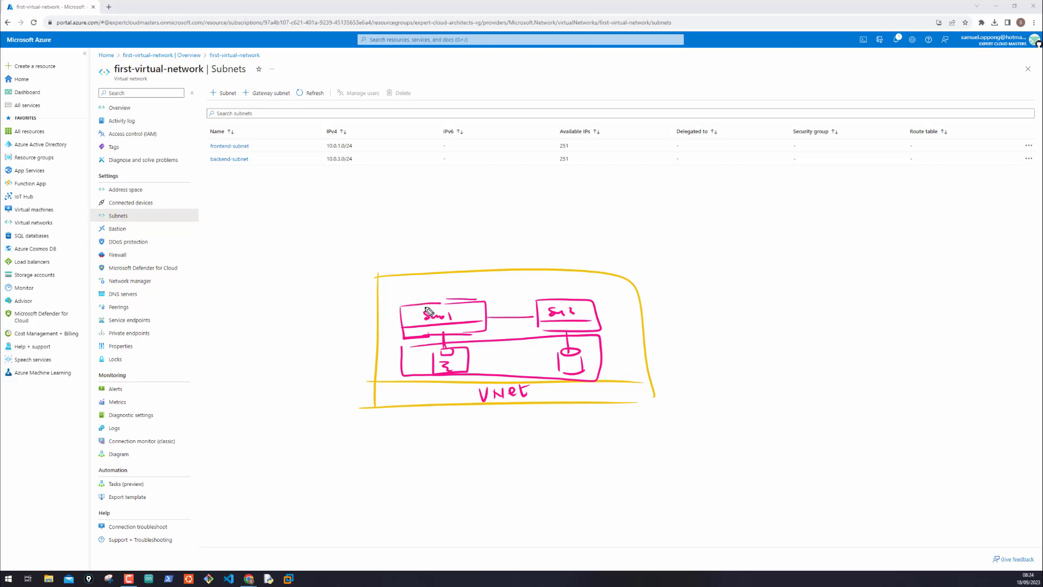